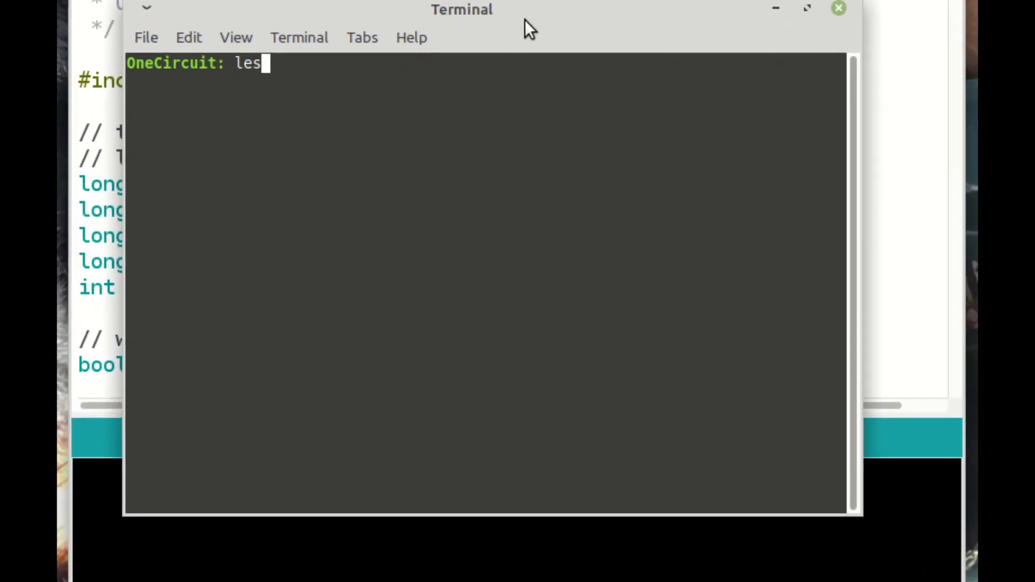
- Type the command to view fixes.txt in the less pager
text(s fi)
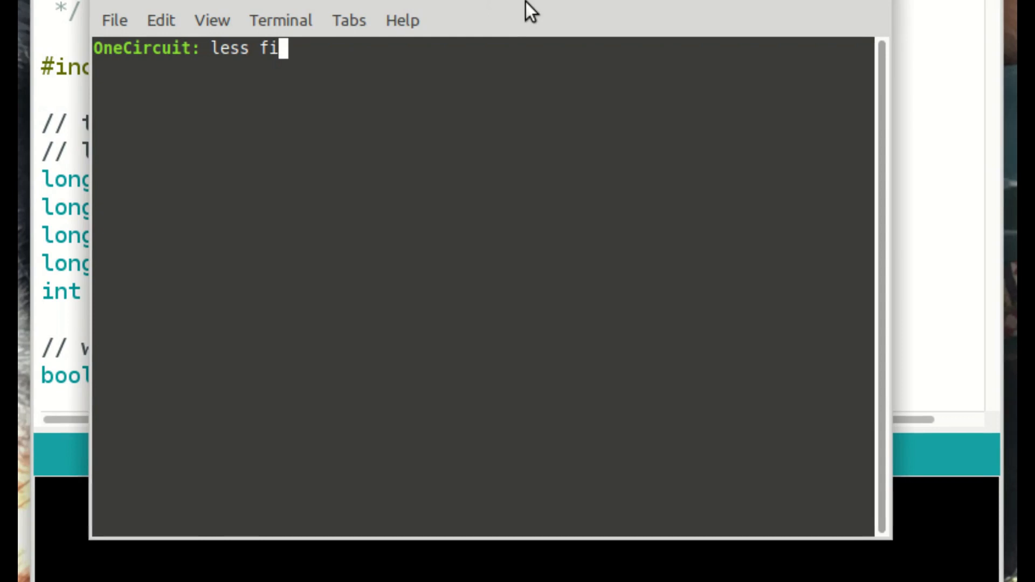
text(xes.txt)
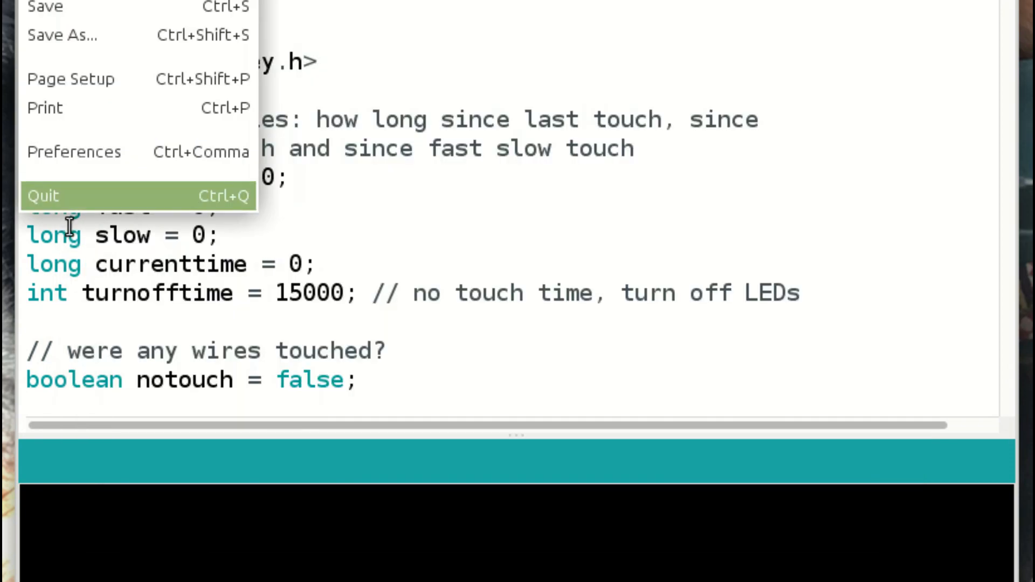
click(73, 151)
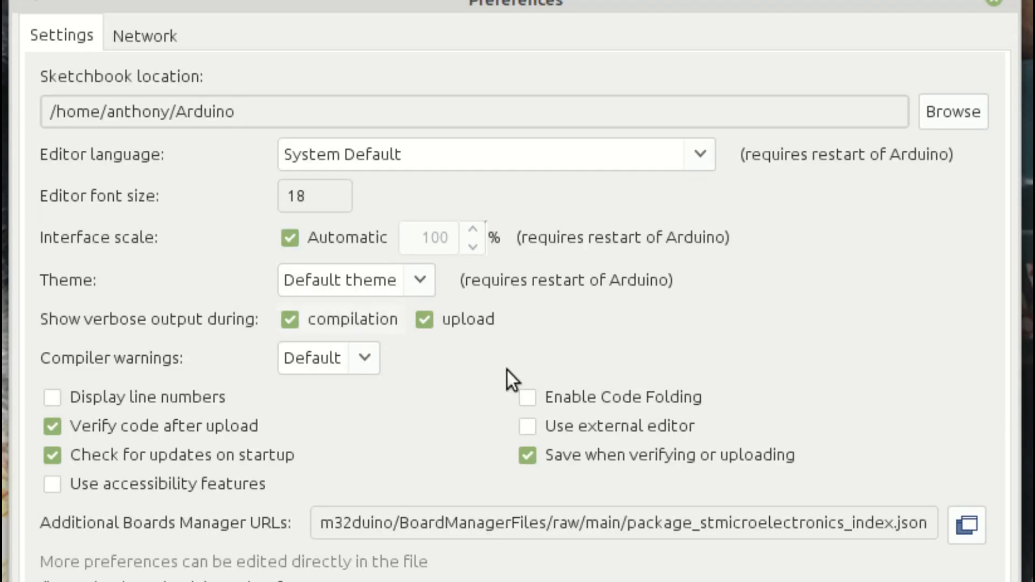
click(964, 526)
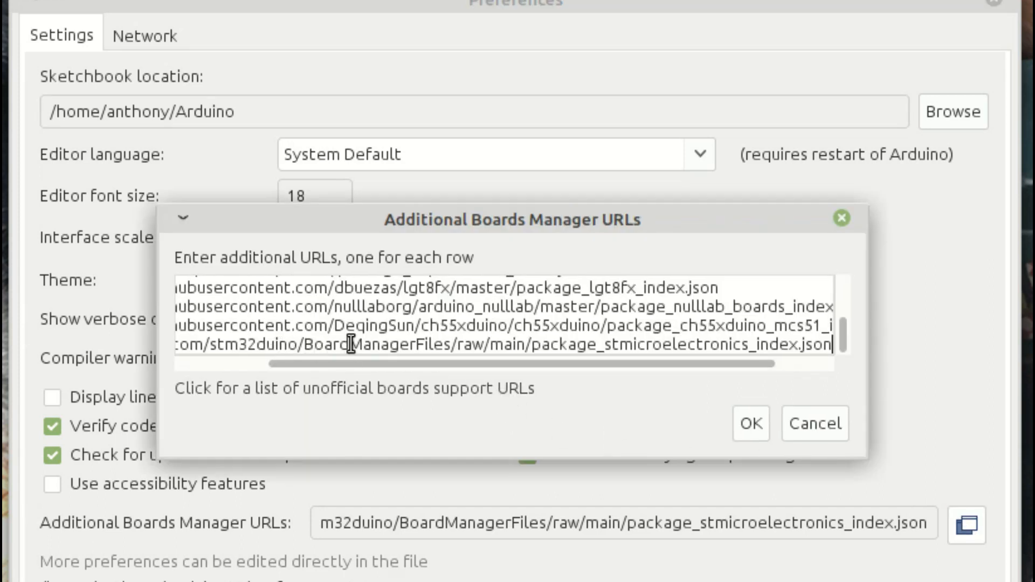
double_click(297, 325)
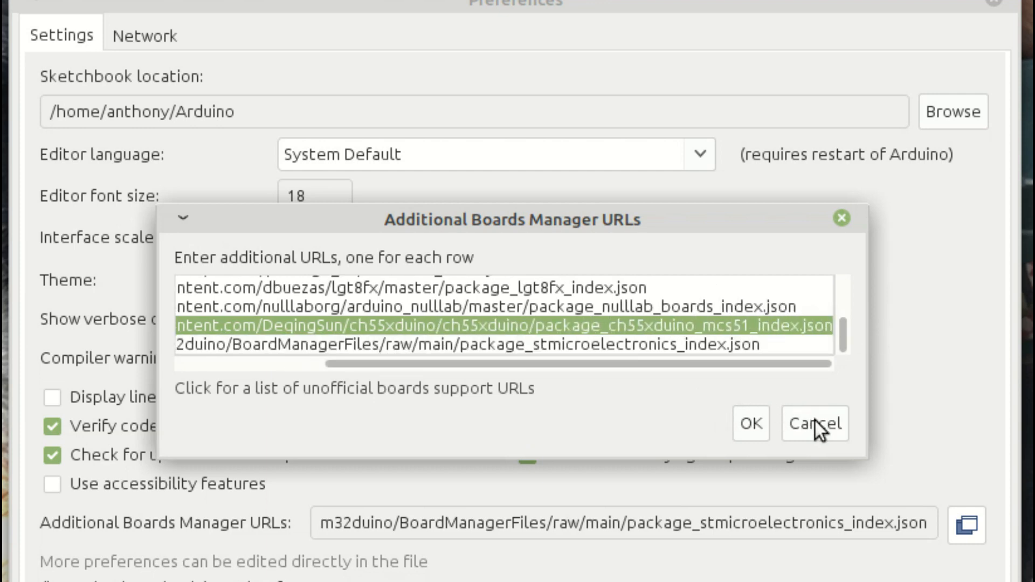
click(814, 423)
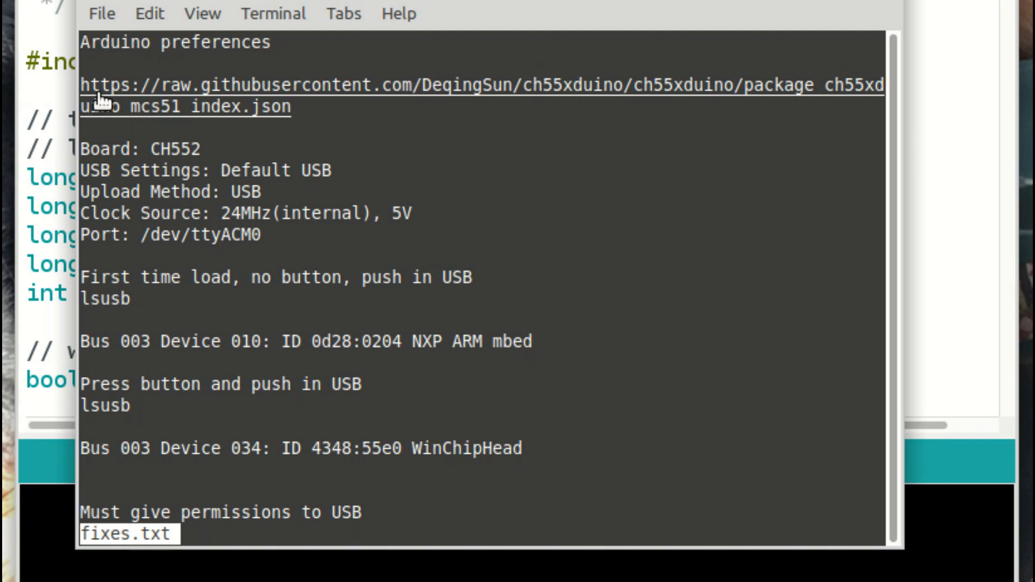
mouse_move(102, 139)
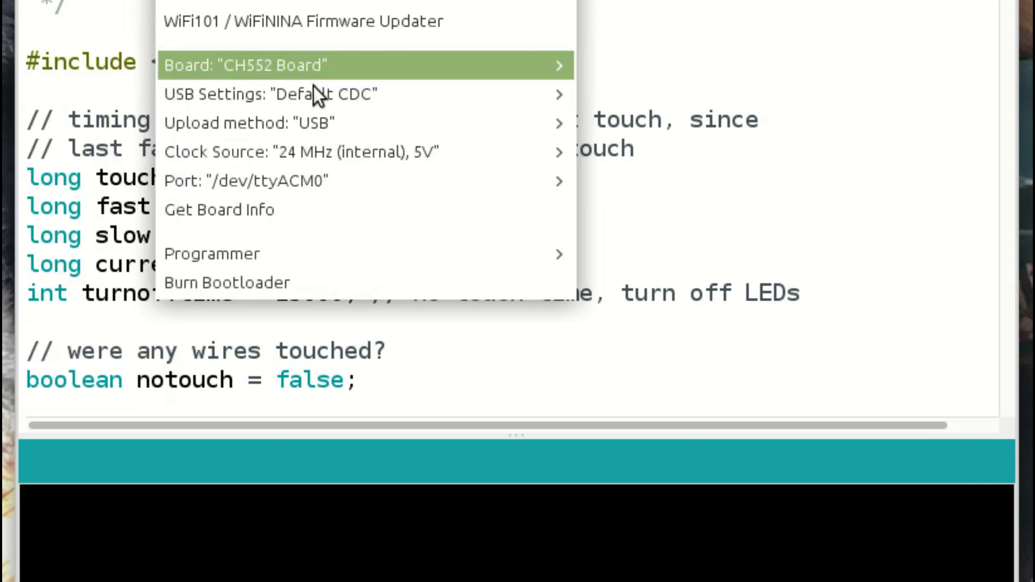
mouse_move(323, 93)
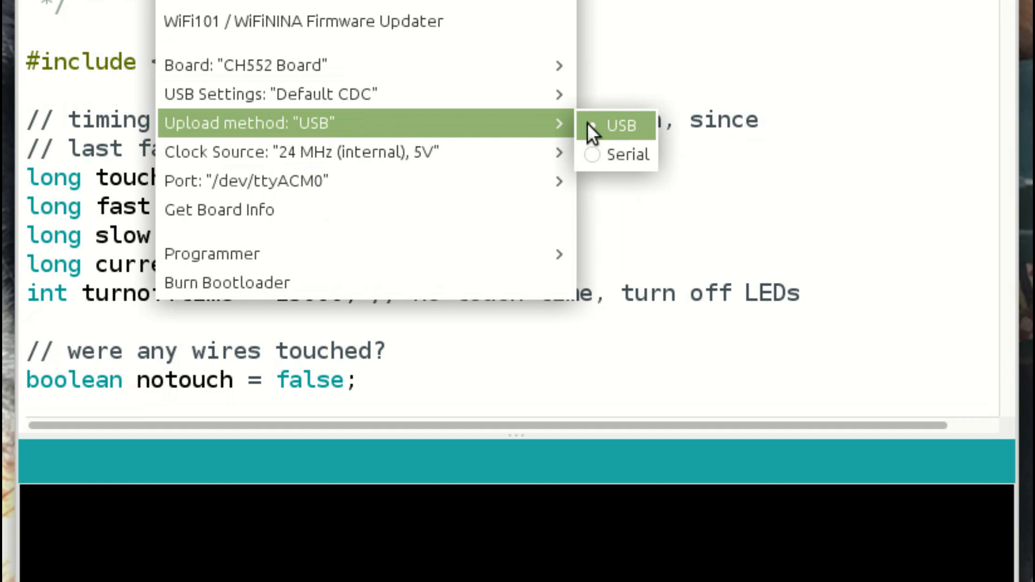
mouse_move(434, 182)
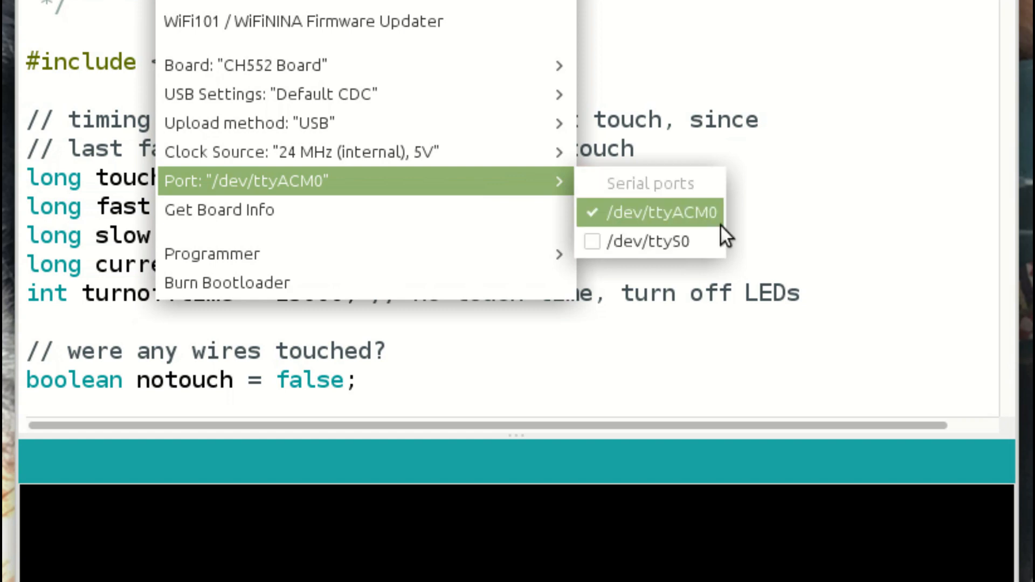
mouse_move(705, 221)
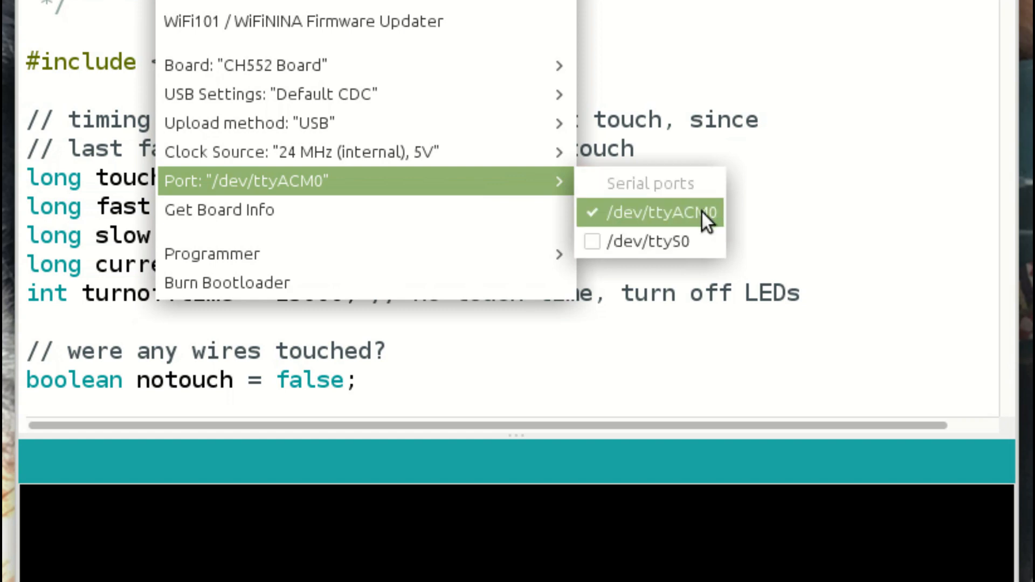
mouse_move(705, 224)
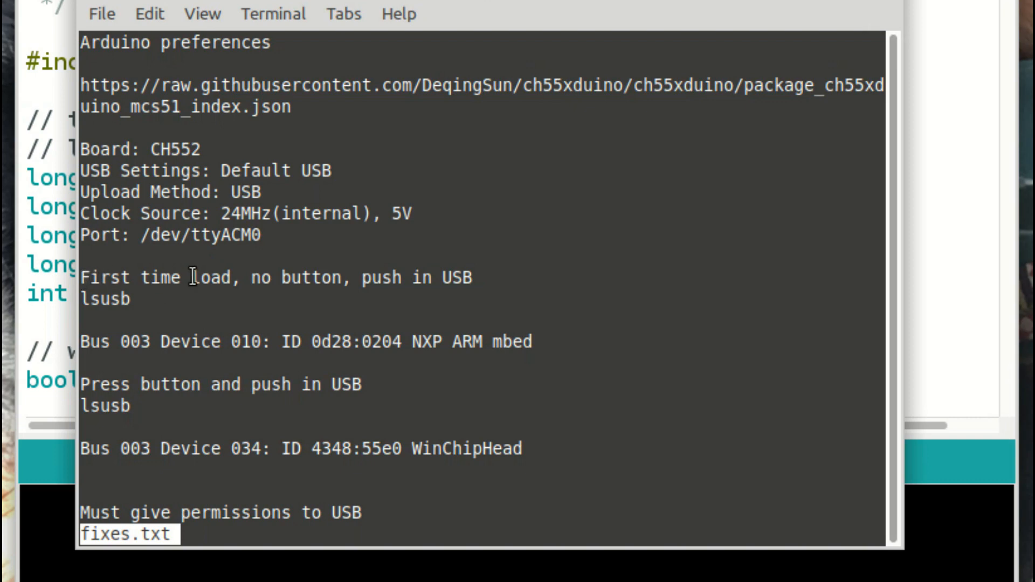
mouse_move(185, 301)
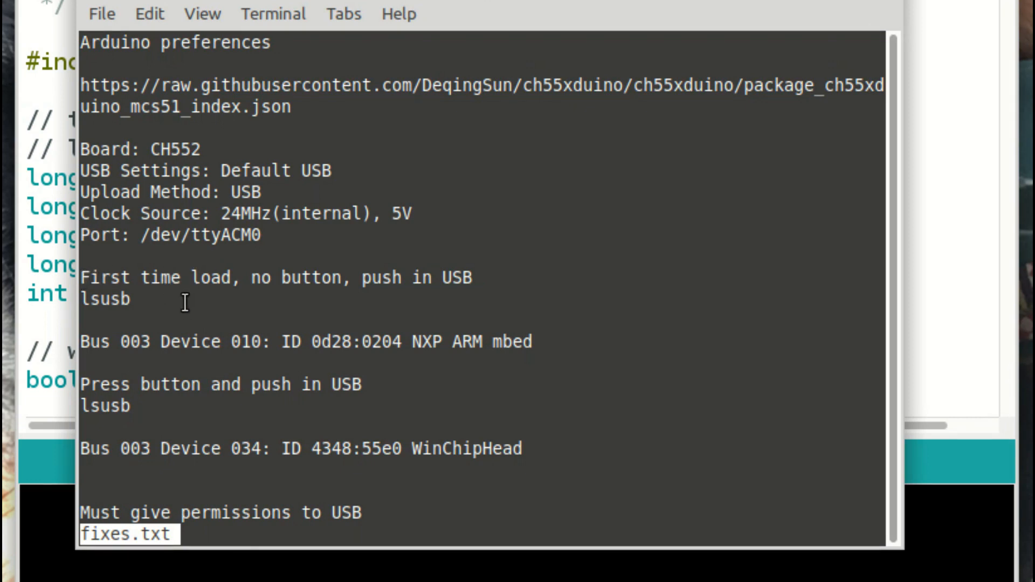
mouse_move(323, 308)
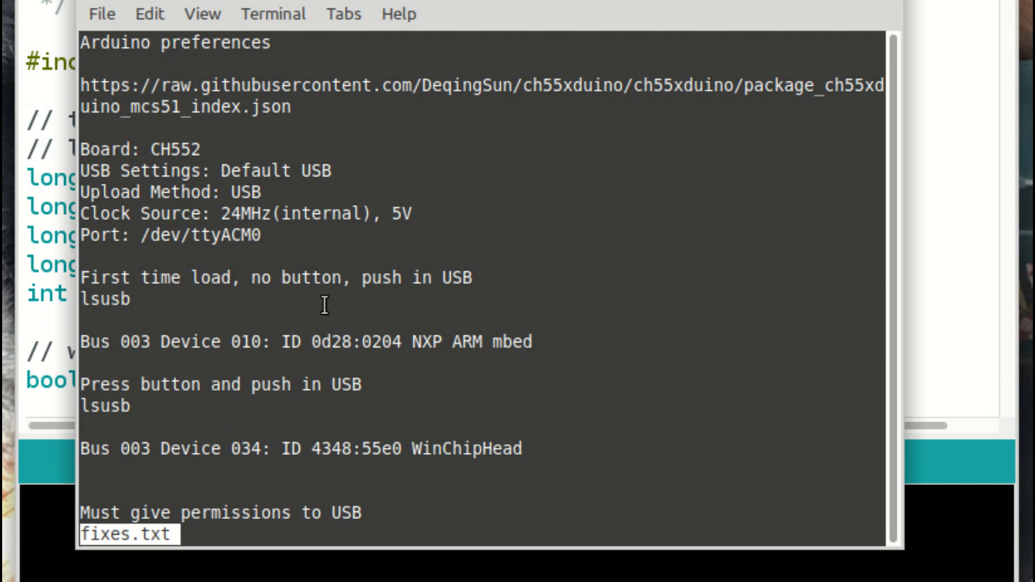
mouse_move(81, 285)
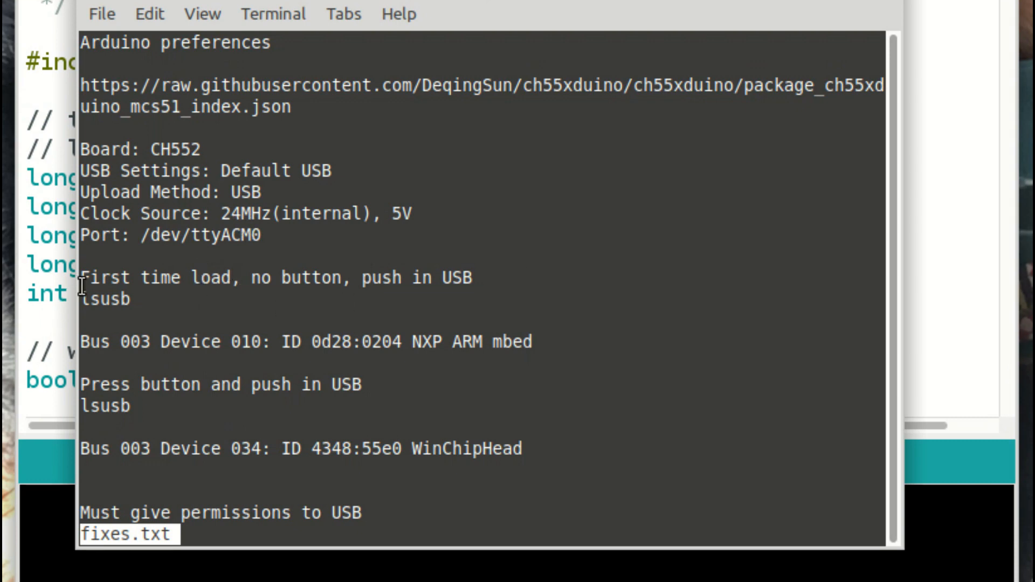
mouse_move(132, 313)
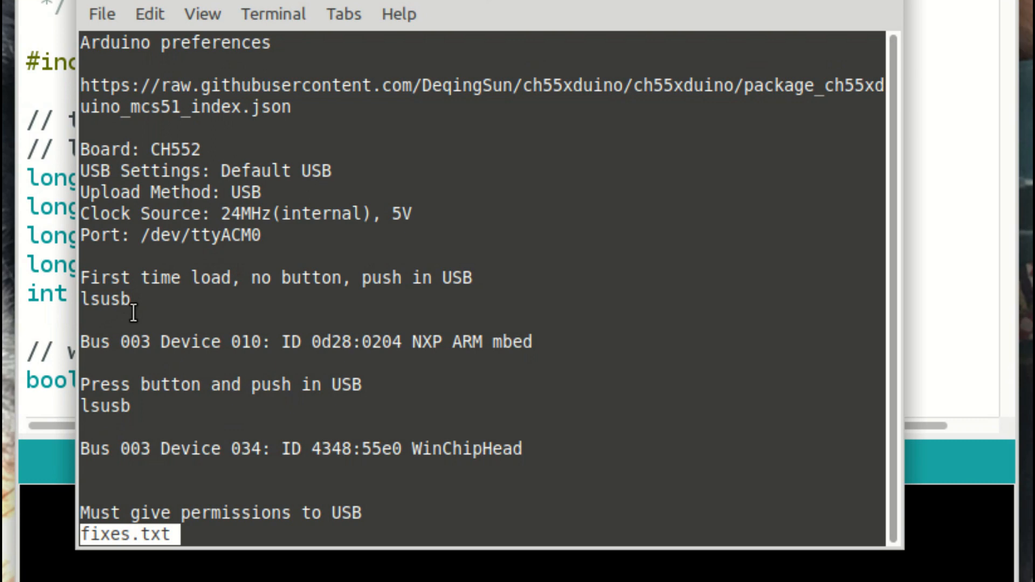
mouse_move(417, 341)
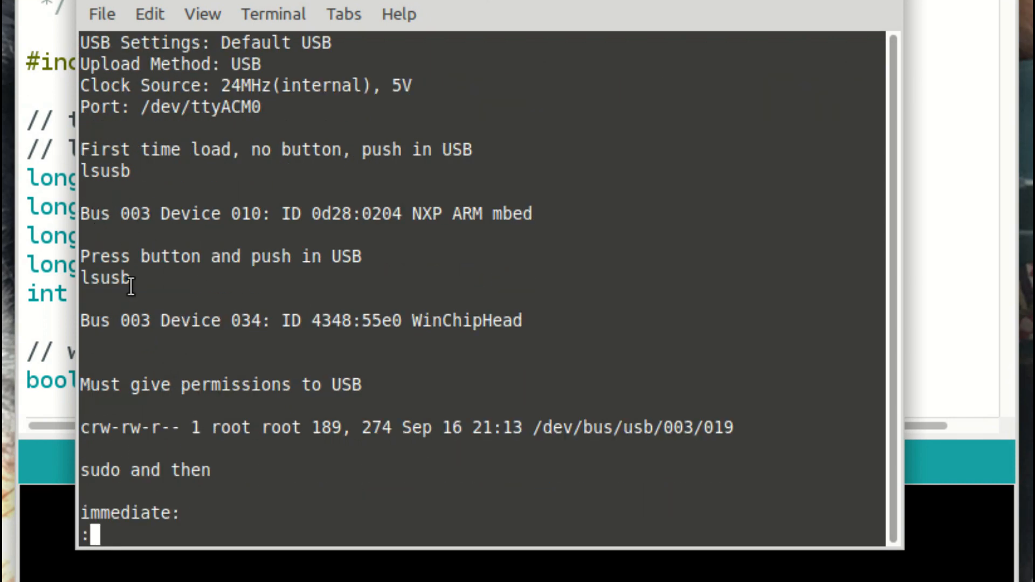
mouse_move(415, 258)
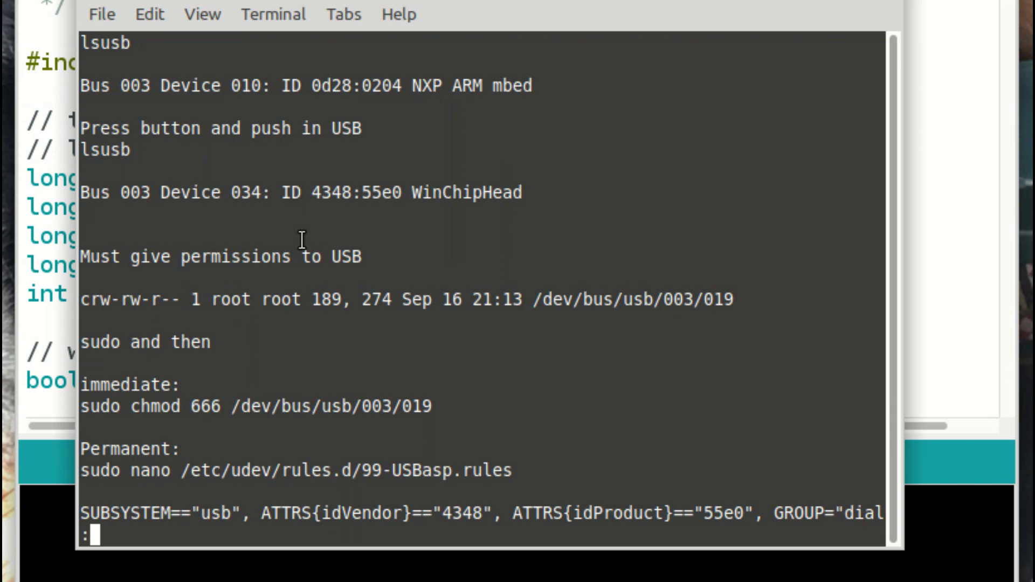
mouse_move(233, 240)
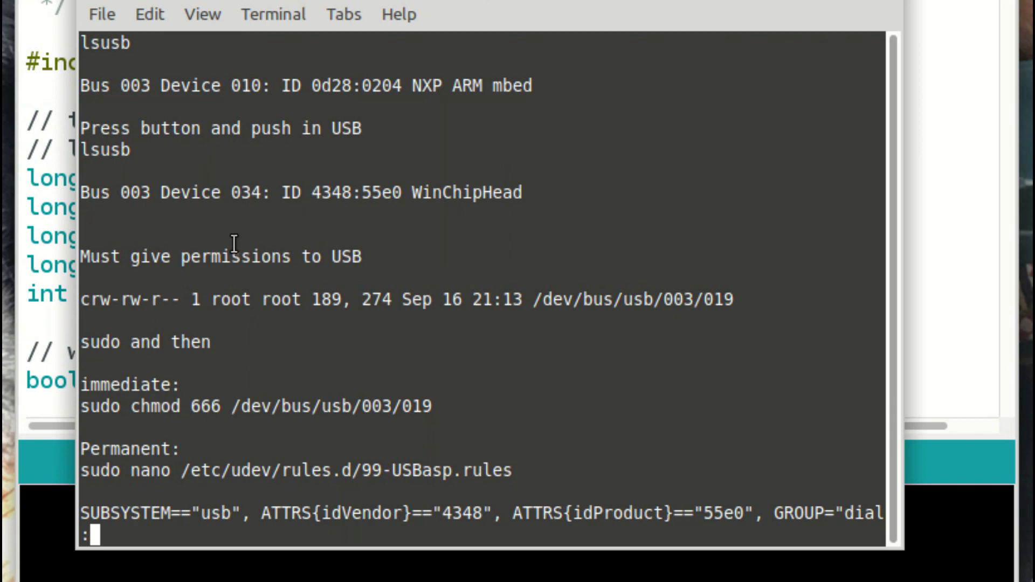
mouse_move(688, 241)
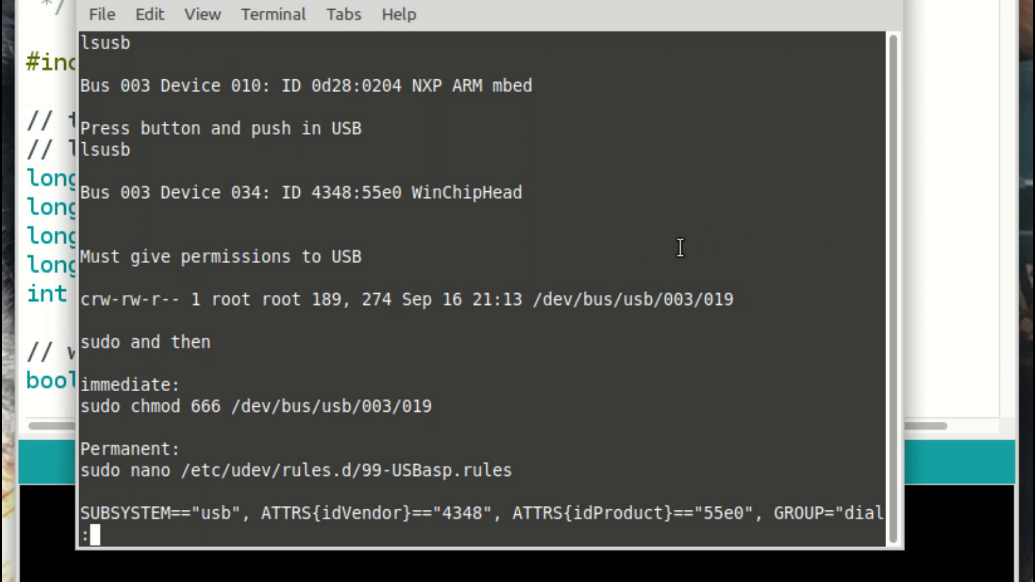
mouse_move(109, 285)
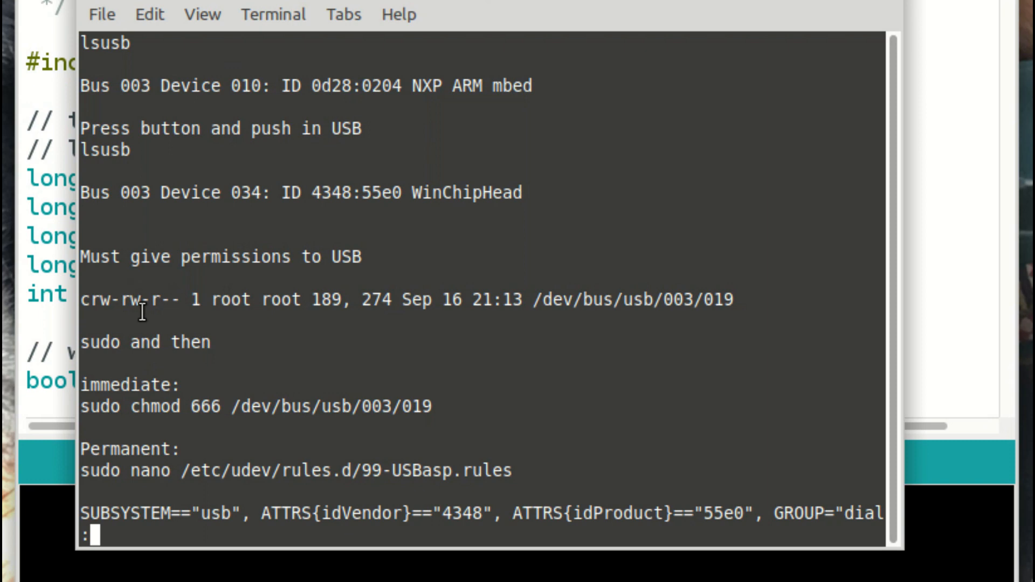
mouse_move(217, 341)
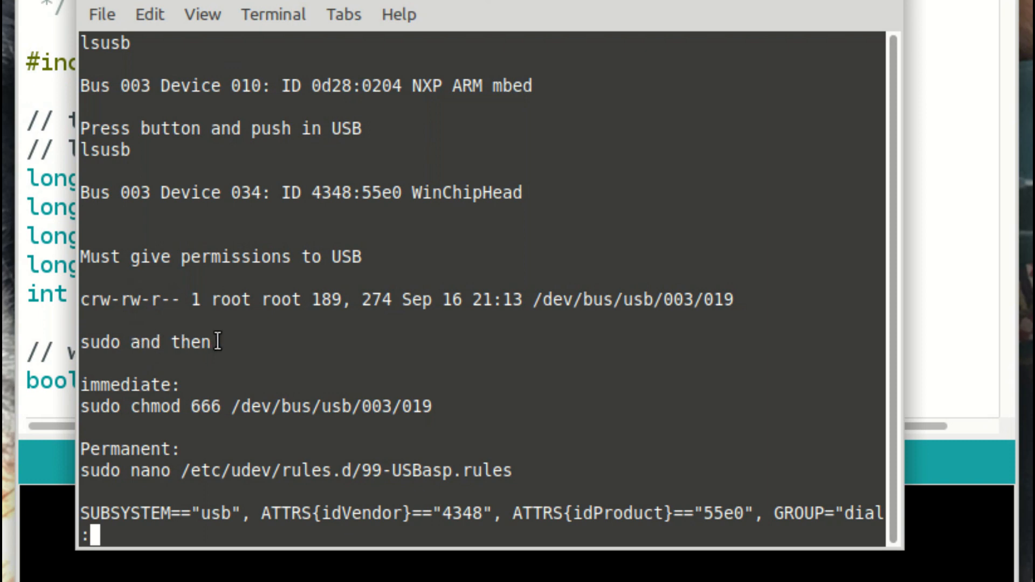
mouse_move(414, 343)
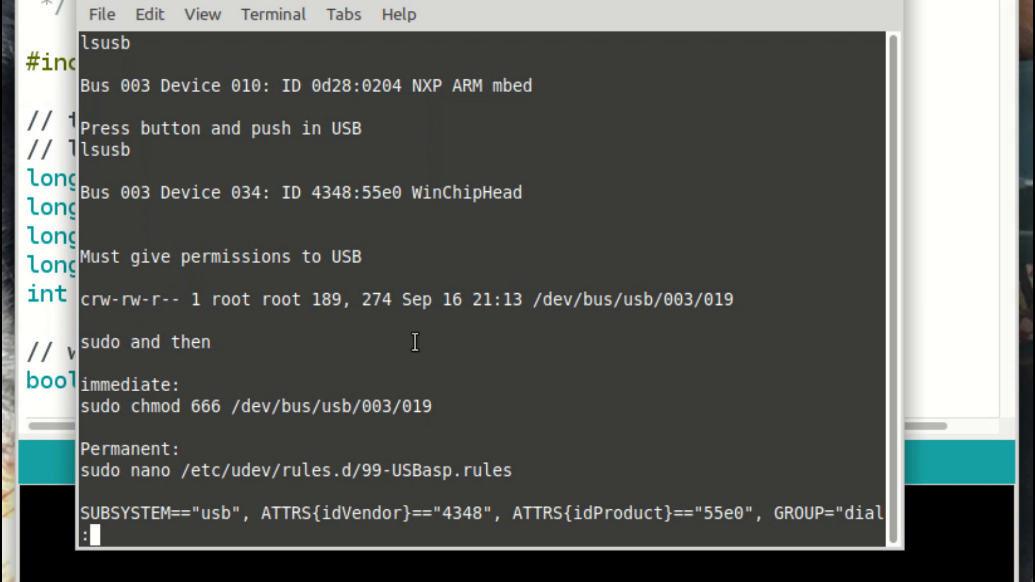
- Scroll the notes past device ID 4348:55e0 to the CH552 SPECS and (END)
scroll(down, 3)
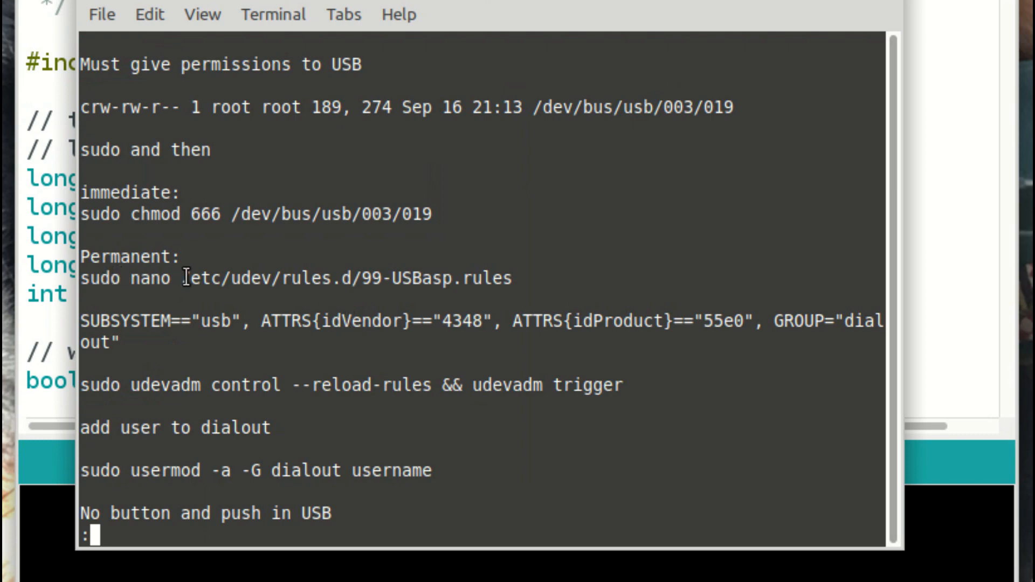
mouse_move(344, 276)
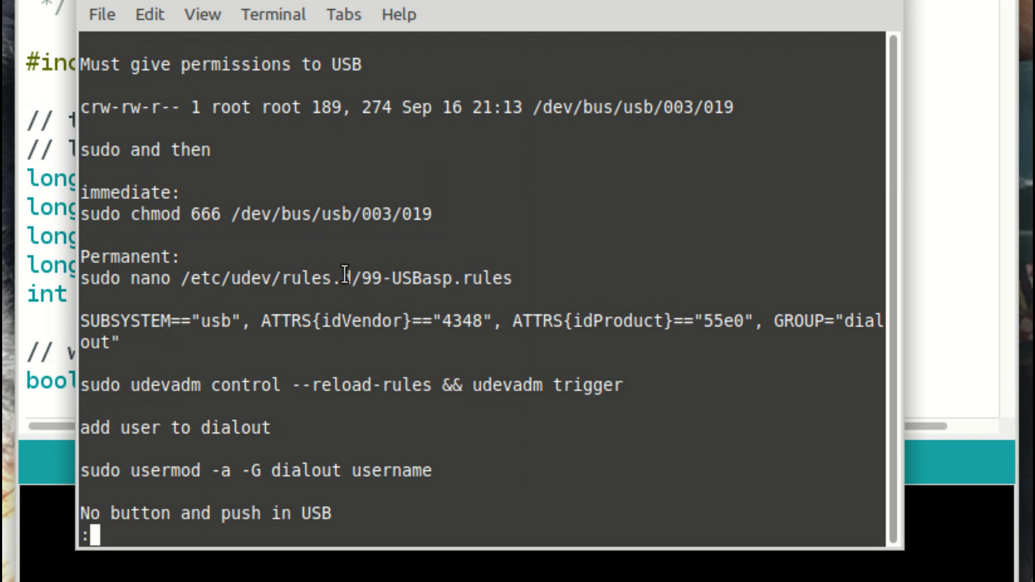
mouse_move(201, 328)
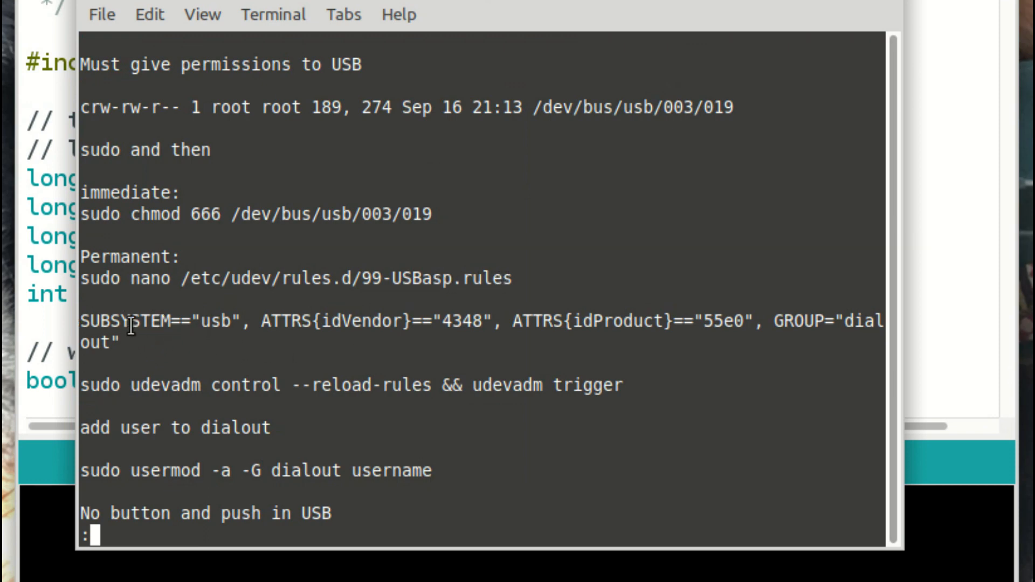
mouse_move(702, 311)
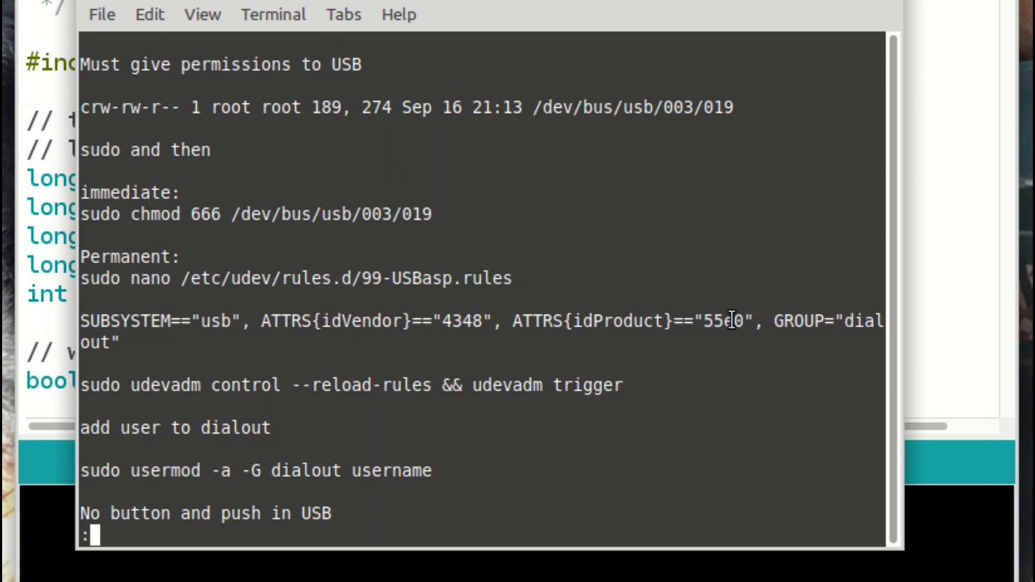
mouse_move(498, 307)
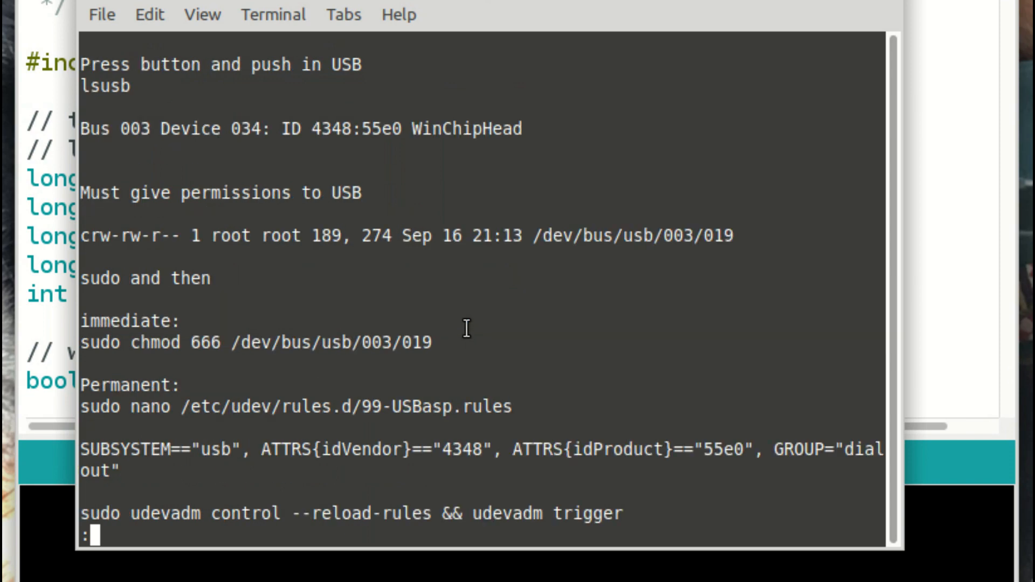
double_click(343, 129)
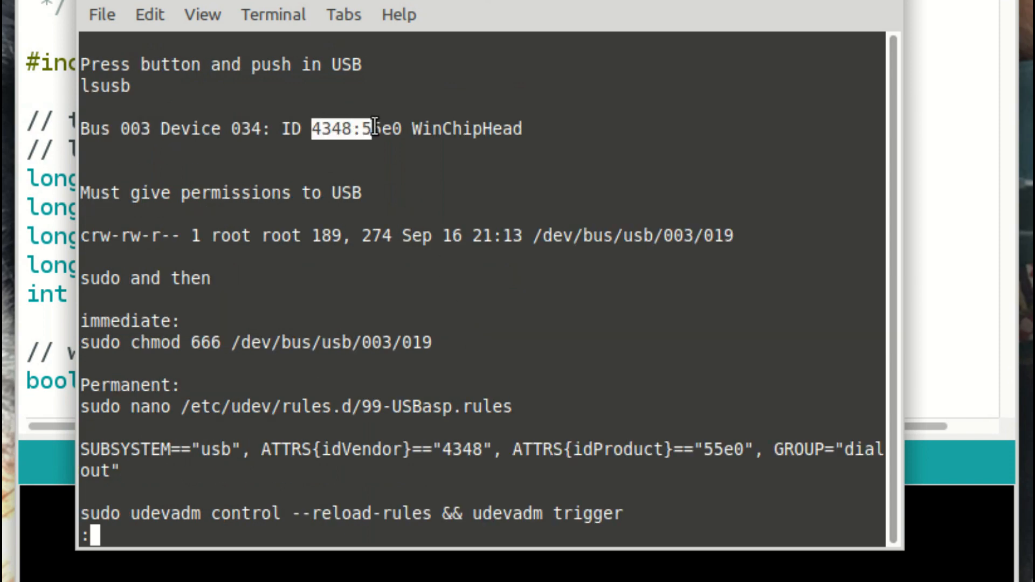
mouse_move(333, 238)
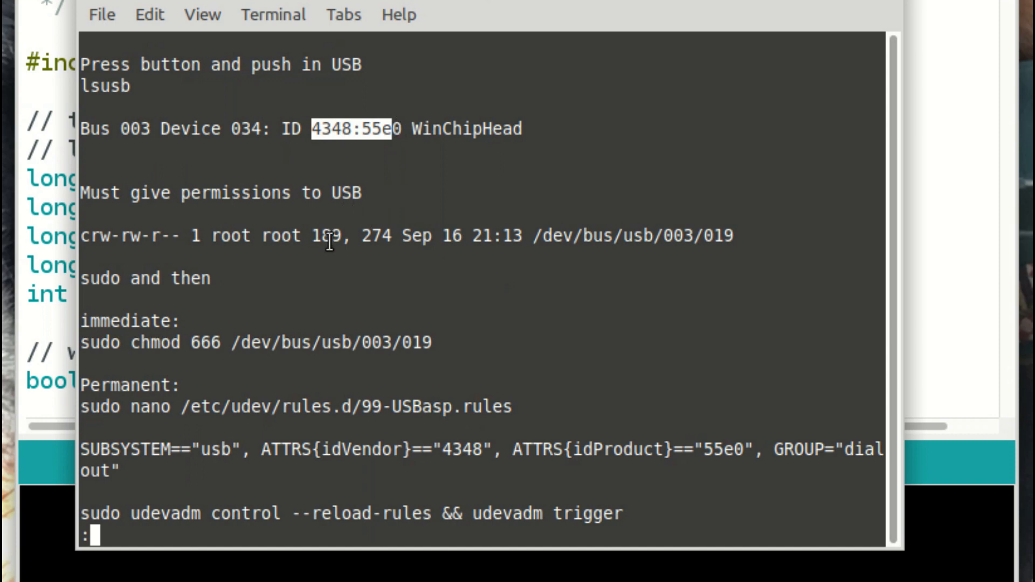
mouse_move(306, 266)
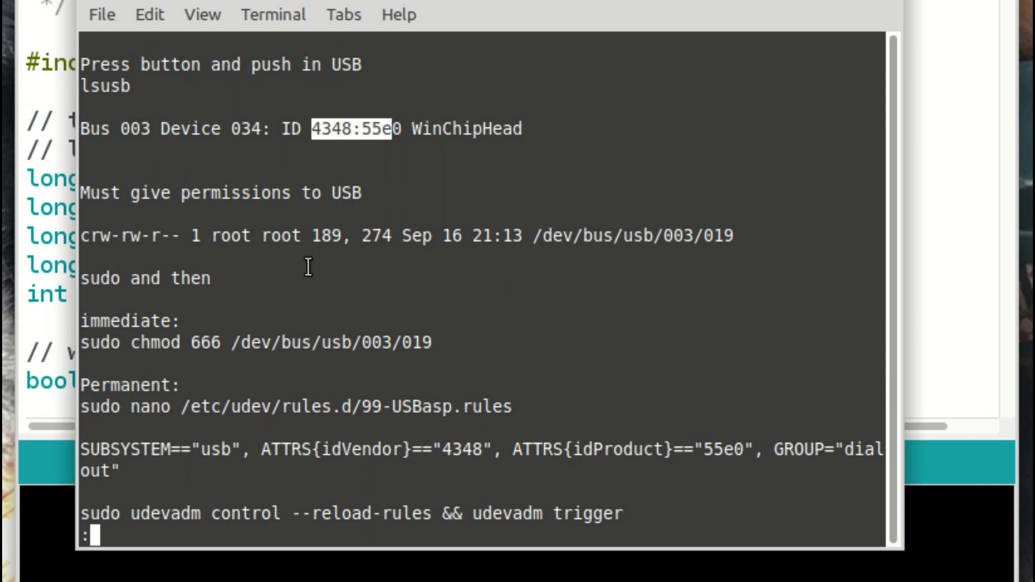
scroll(down, 3)
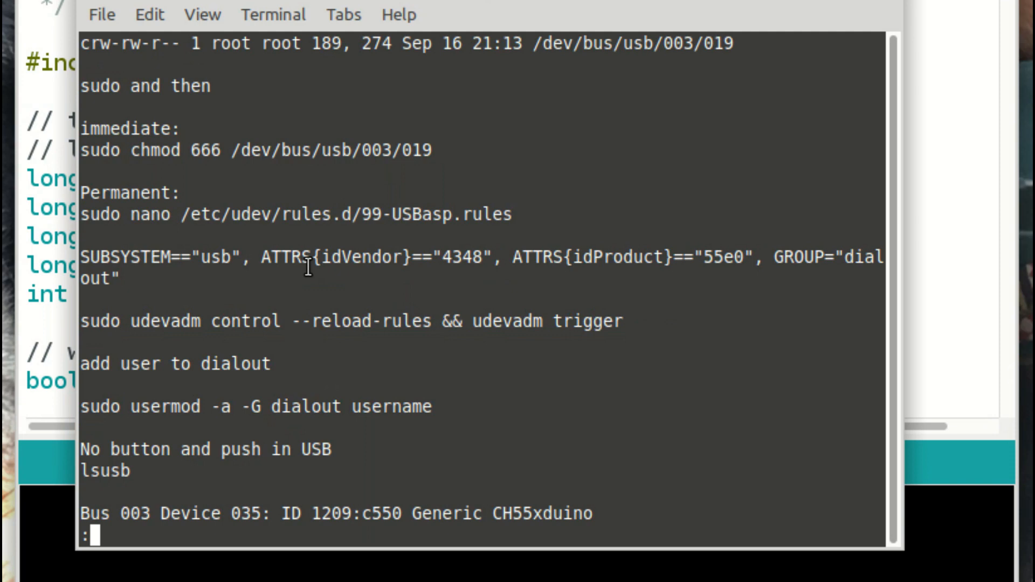
mouse_move(94, 264)
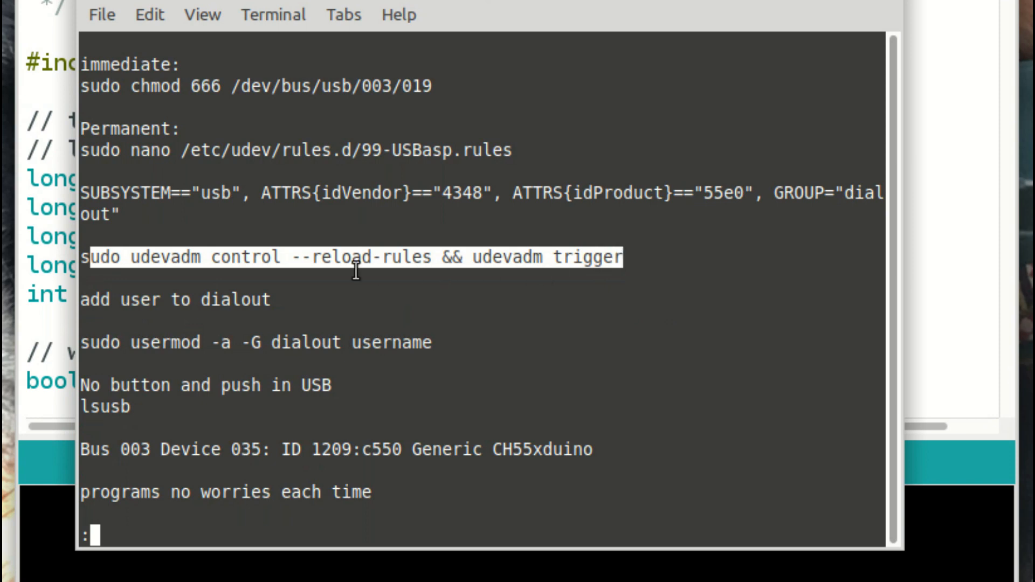
mouse_move(290, 284)
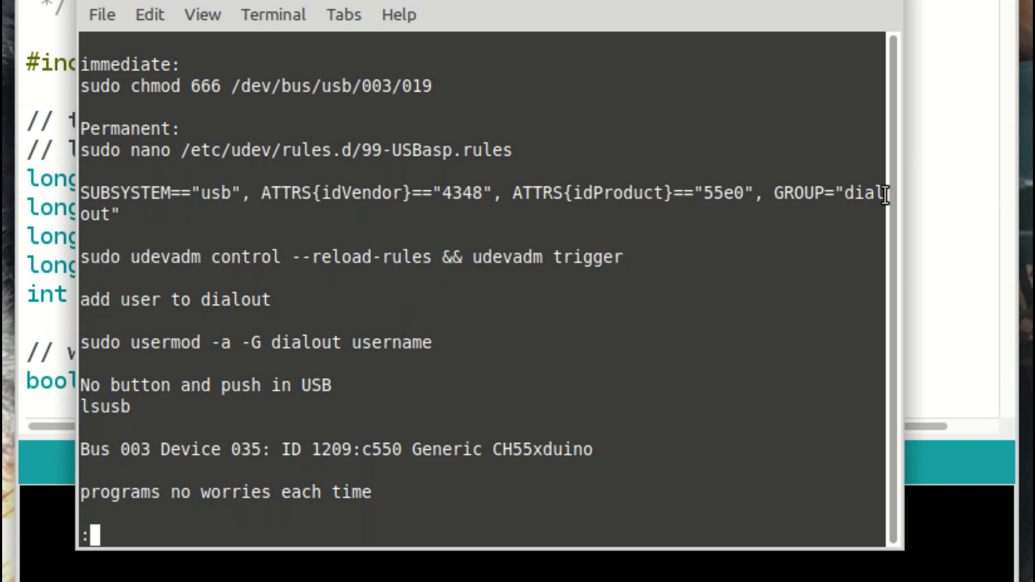
mouse_move(856, 212)
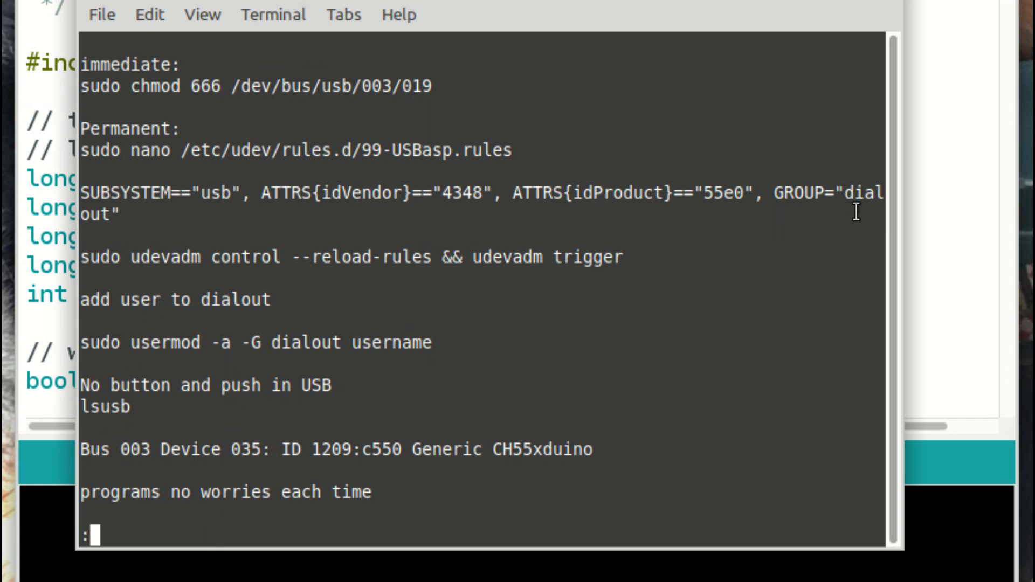
scroll(down, 3)
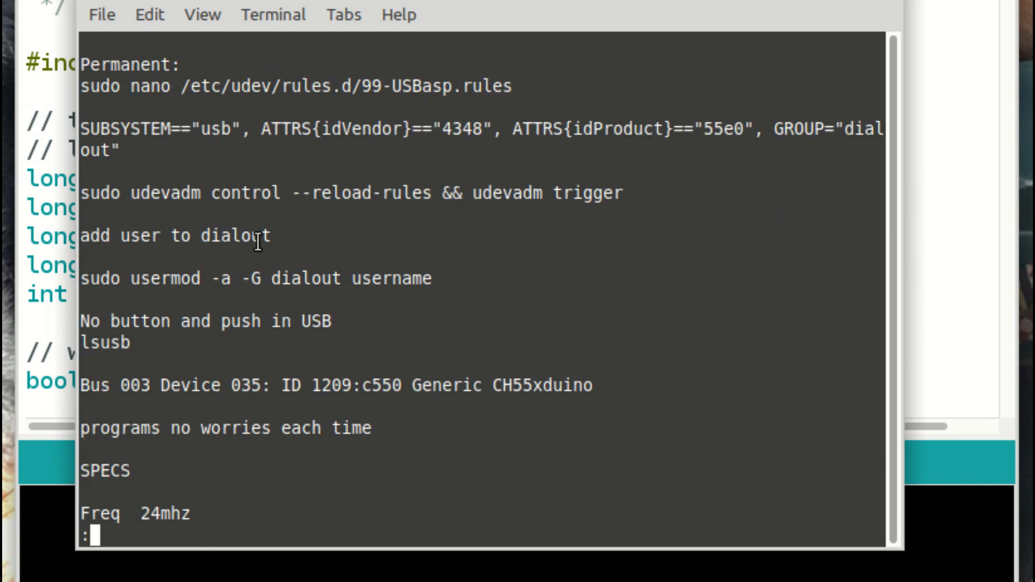
mouse_move(106, 258)
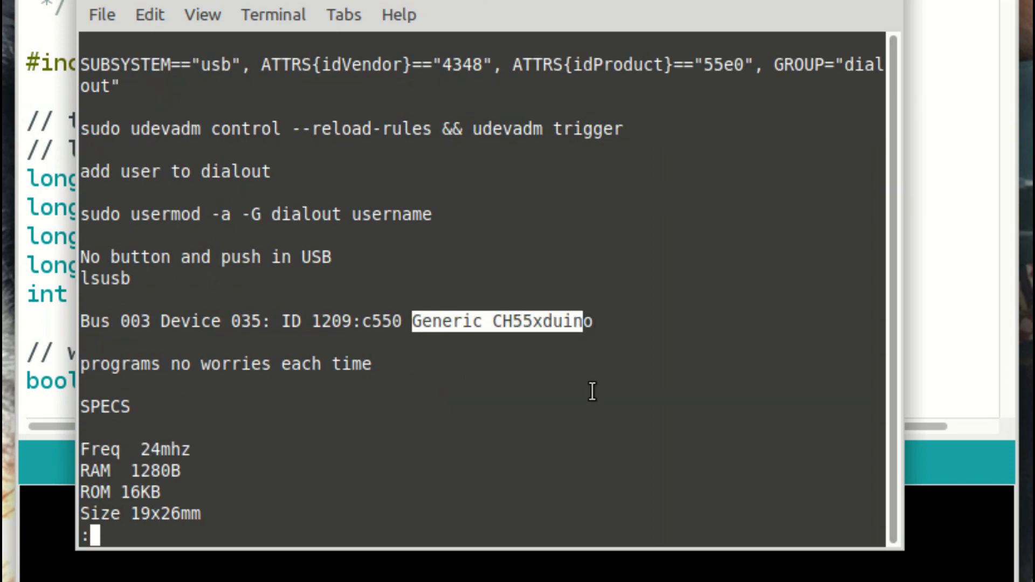
mouse_move(491, 340)
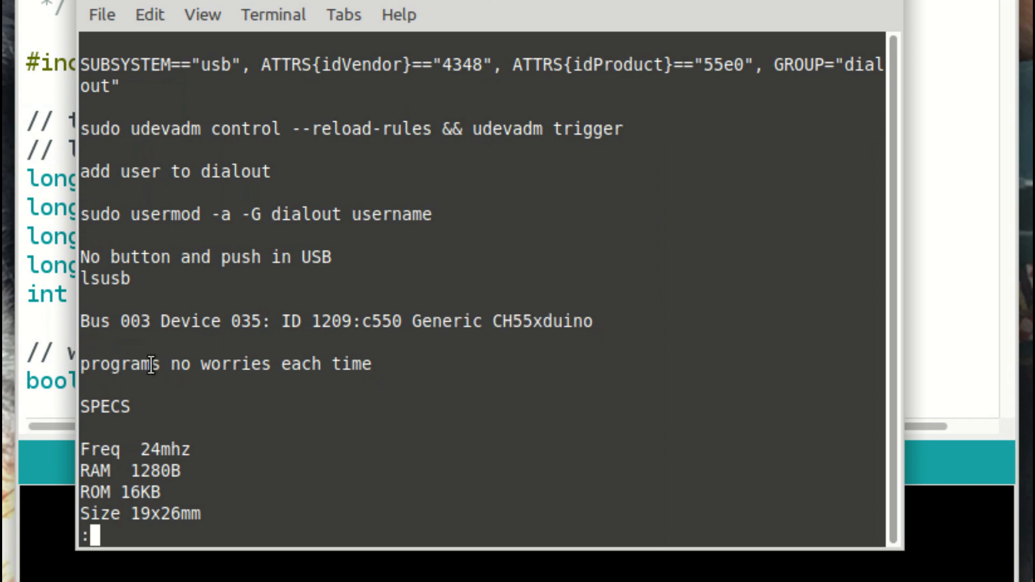
mouse_move(356, 365)
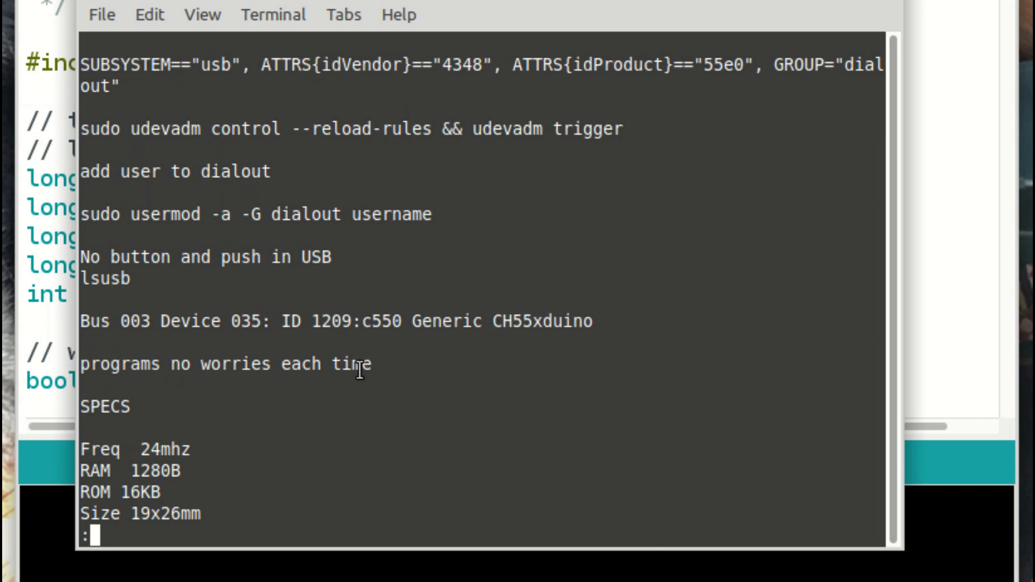
mouse_move(313, 327)
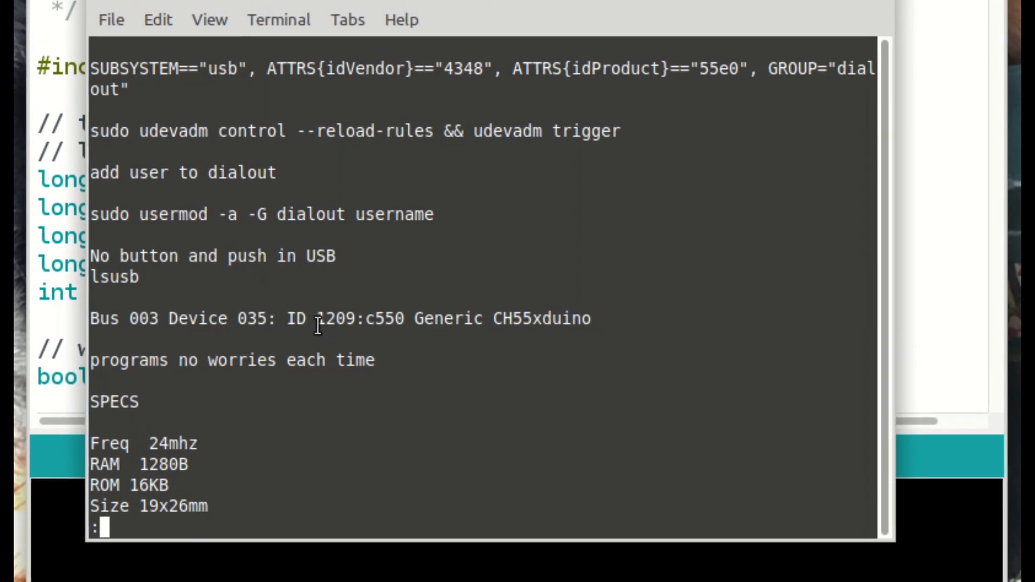
scroll(down, 3)
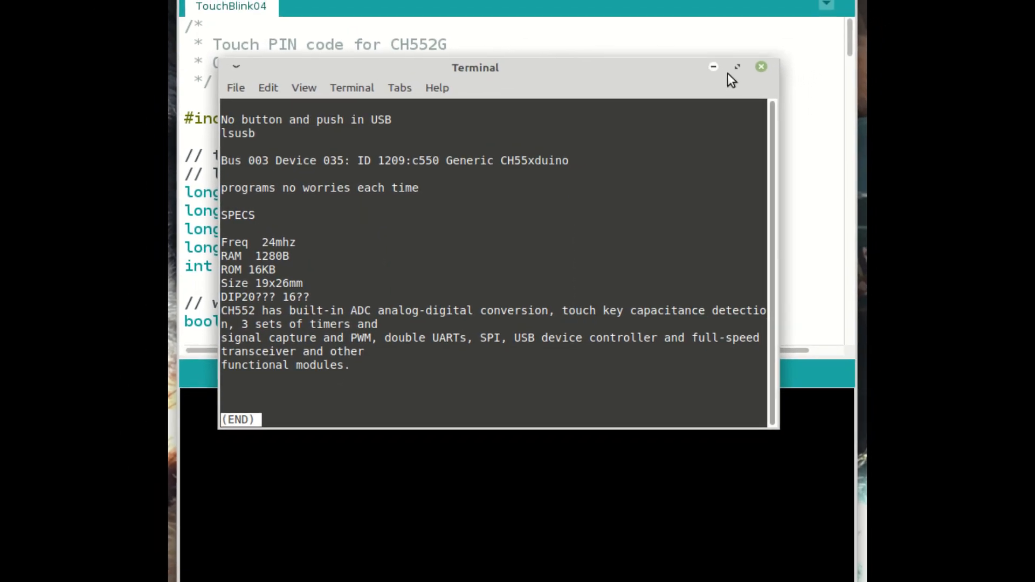
- Close the Terminal despite its running process and choose the CH552 TouchKeyExample sketch
click(760, 65)
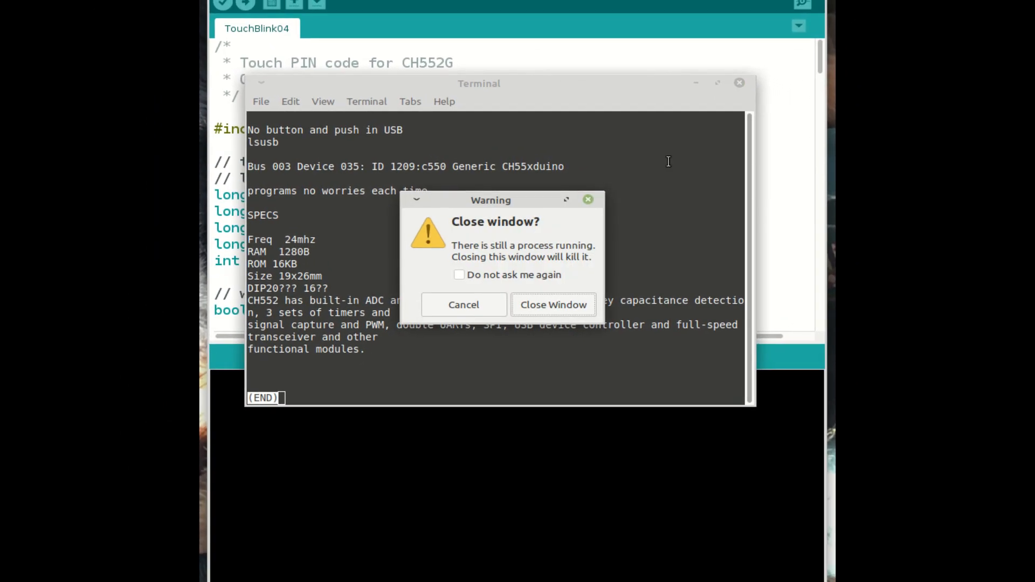
click(553, 304)
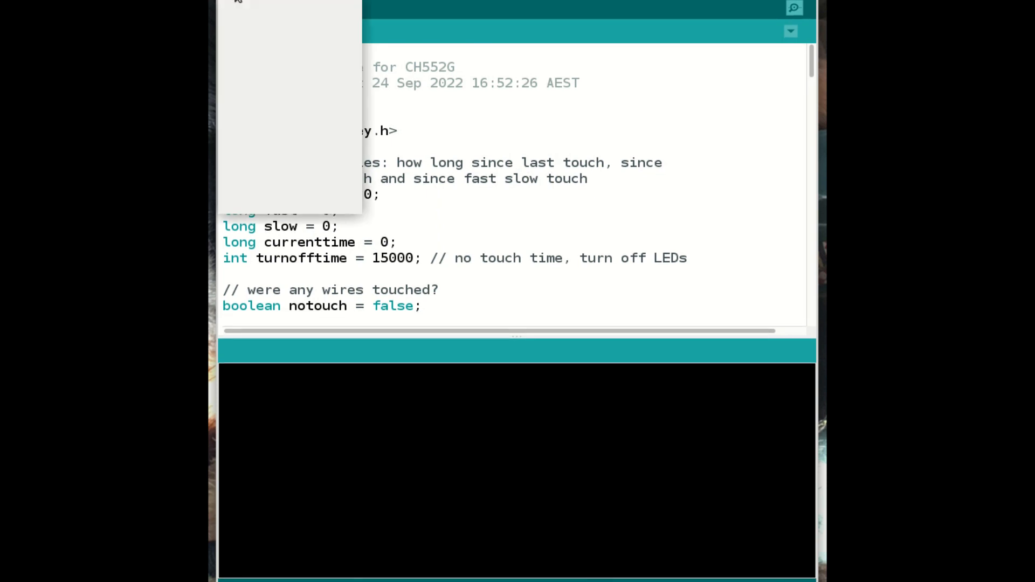
mouse_move(251, 67)
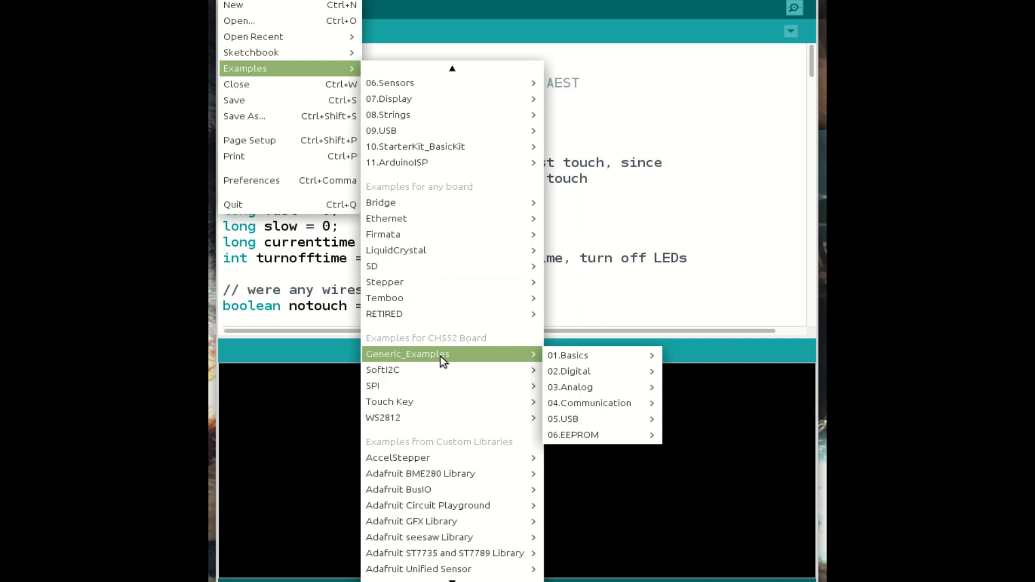
mouse_move(436, 401)
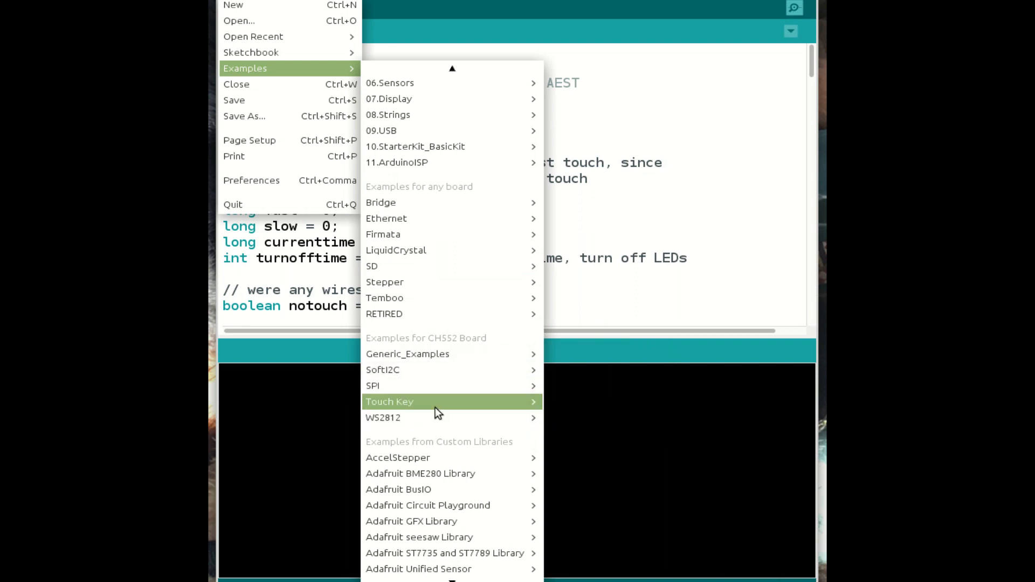
mouse_move(389, 401)
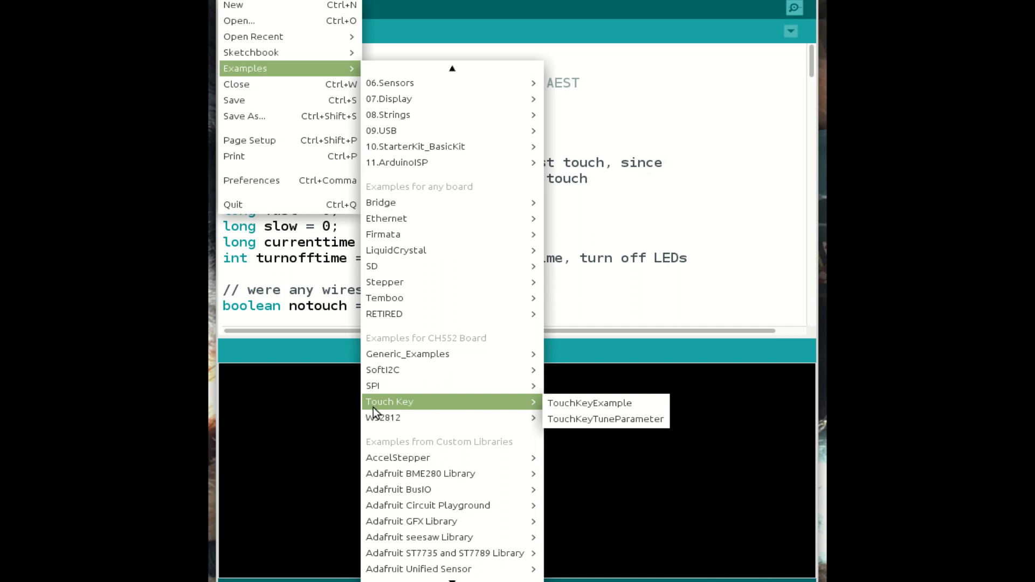
mouse_move(598, 418)
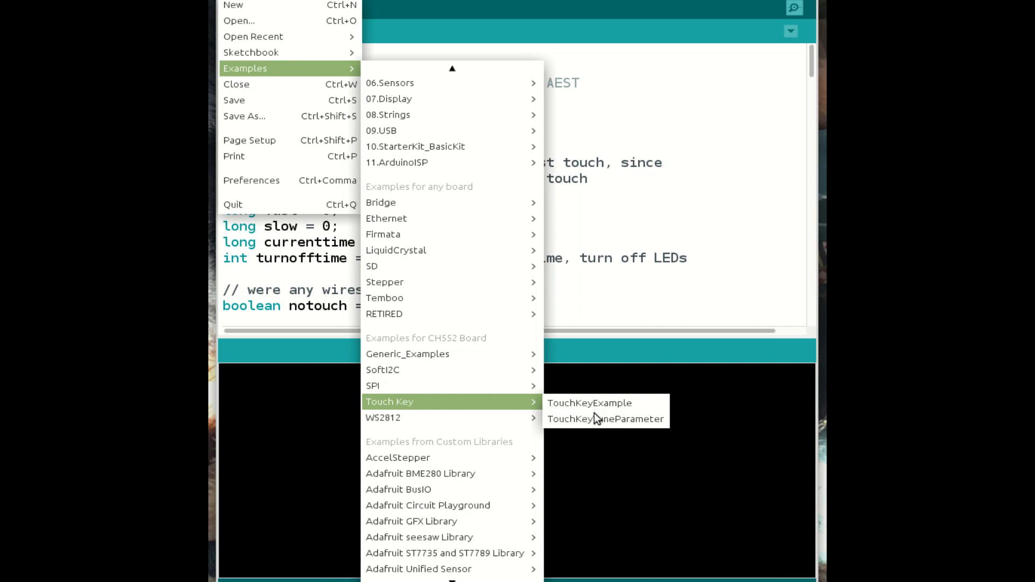
mouse_move(619, 423)
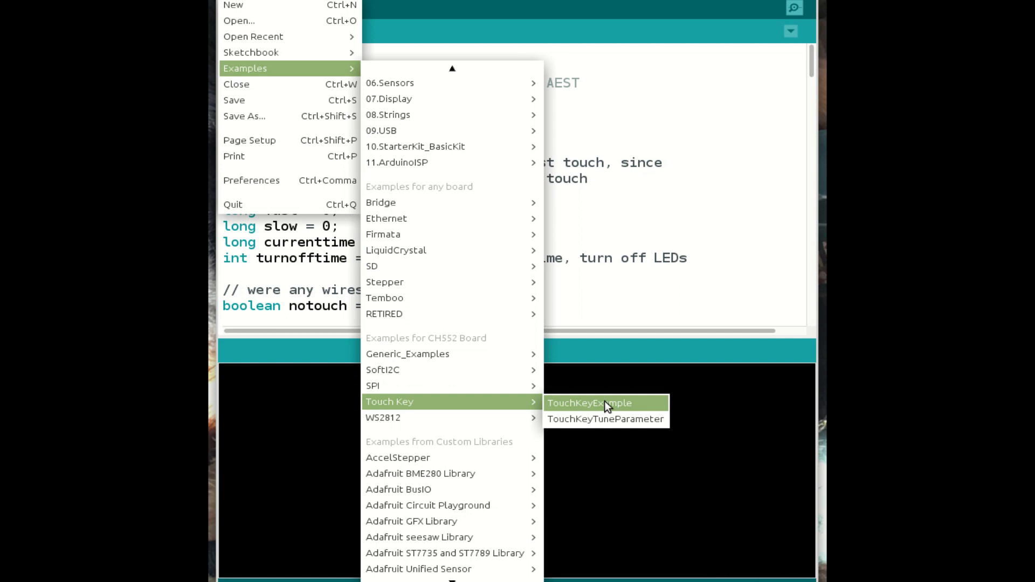
click(589, 403)
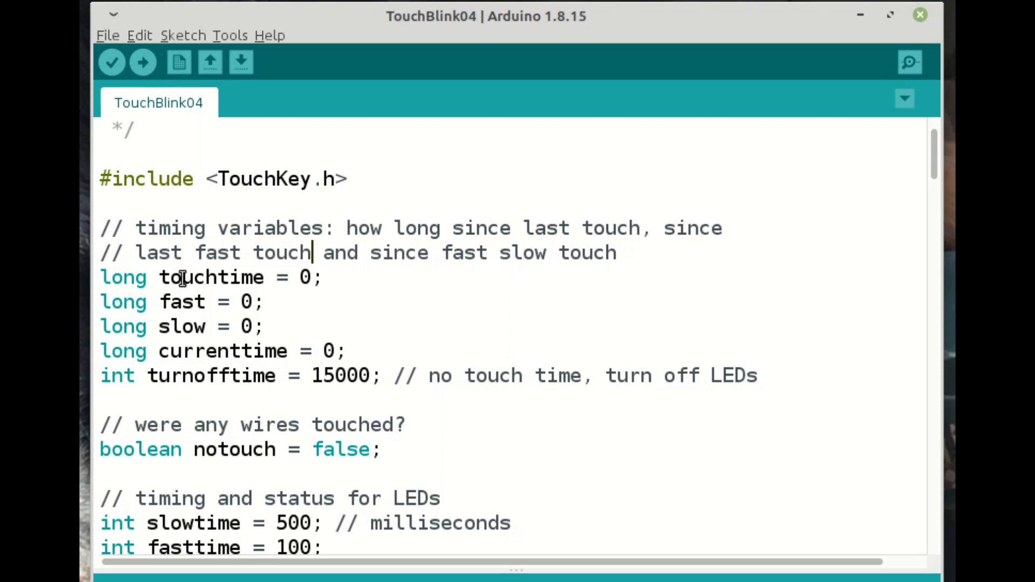
mouse_move(185, 302)
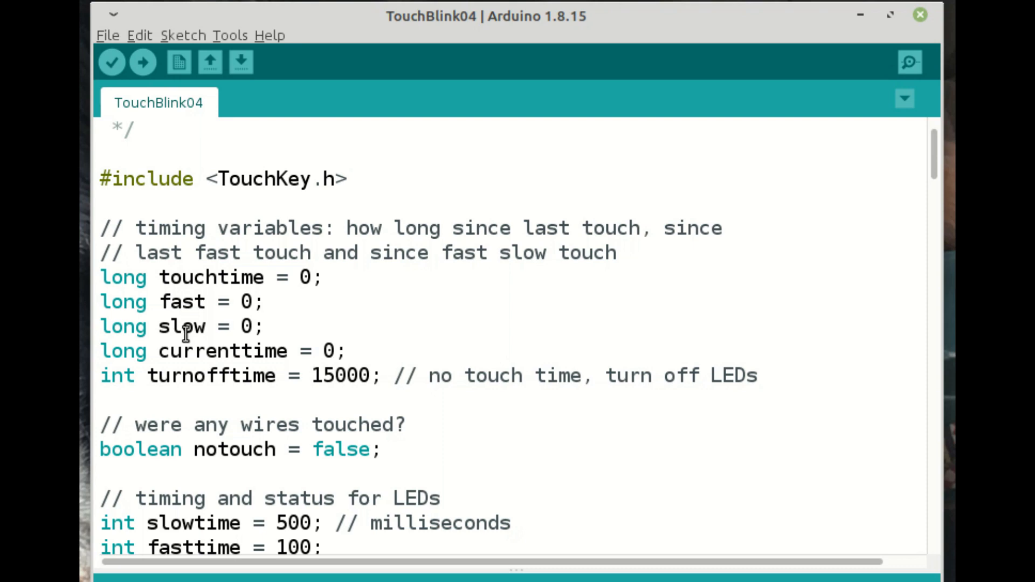
mouse_move(250, 341)
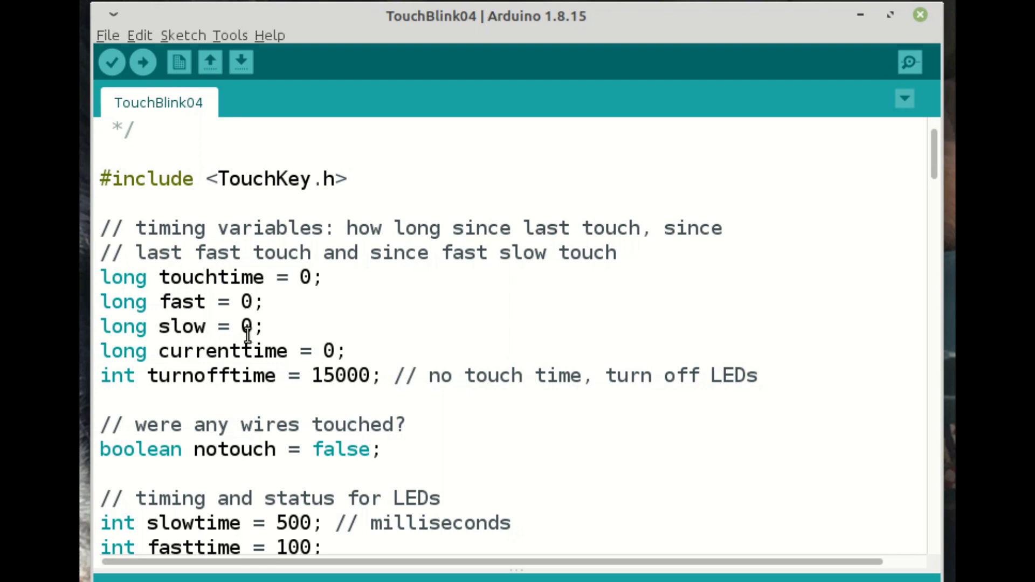
mouse_move(270, 367)
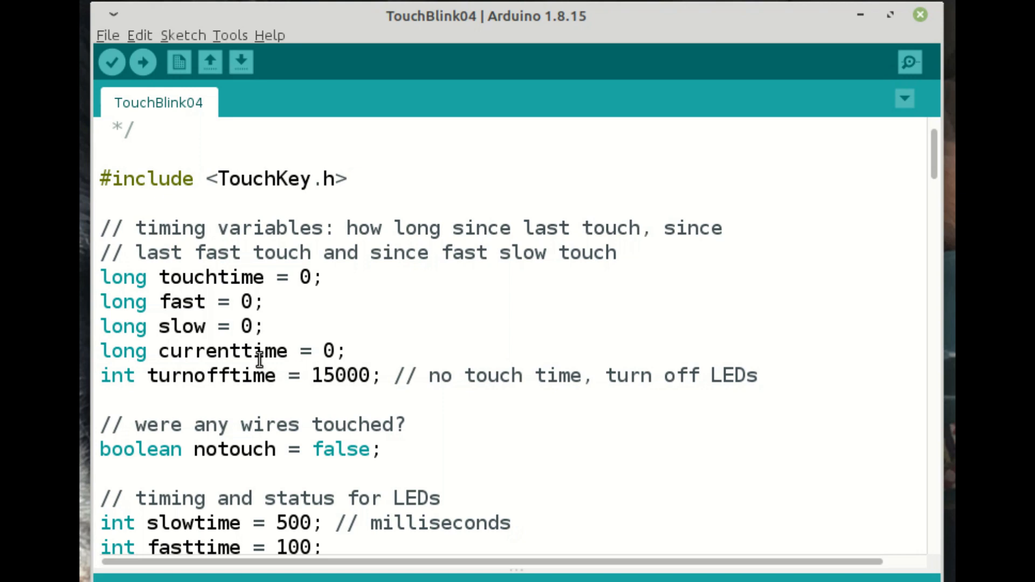
- Scroll TouchBlink04 past the timing variables to the LED status flags and pin defines
scroll(down, 3)
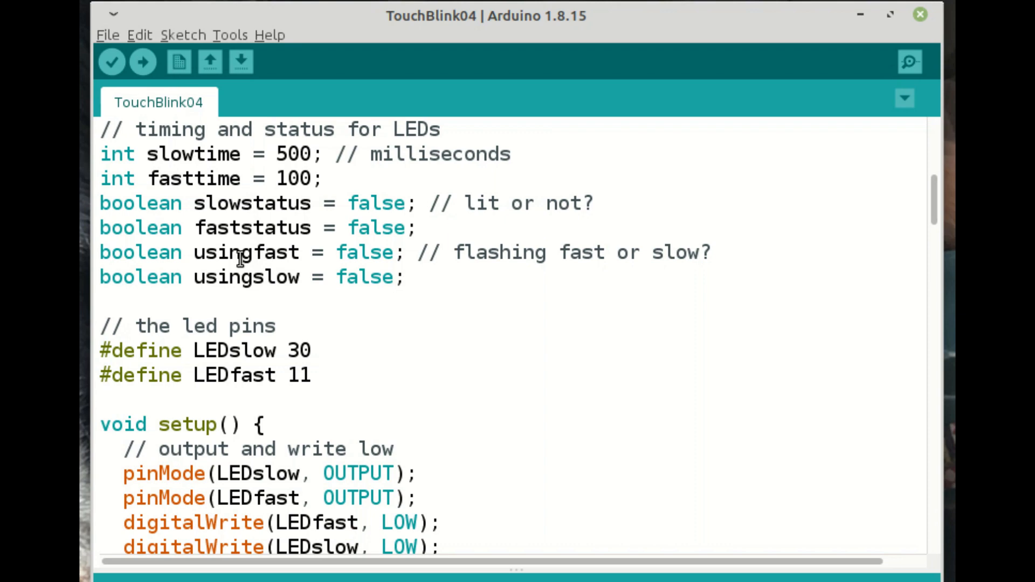
scroll(down, 3)
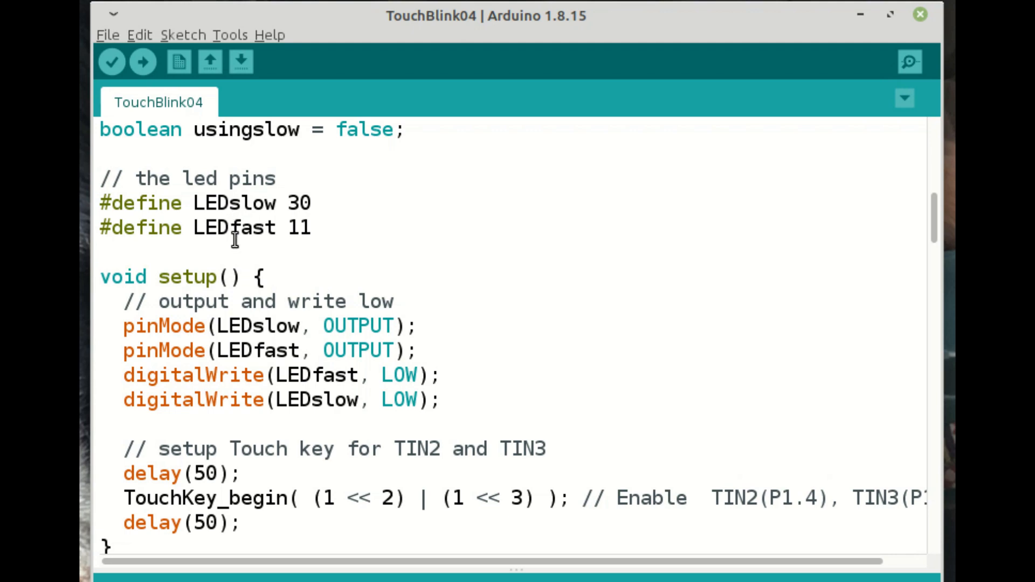
- Scroll through setup's TouchKey_begin calls to the start of checktouch
scroll(down, 3)
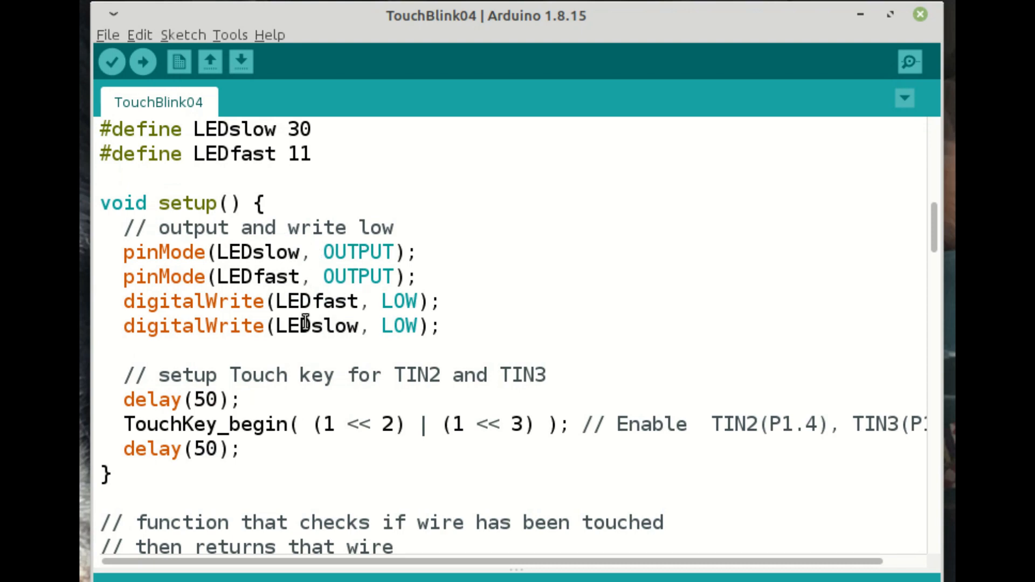
scroll(down, 3)
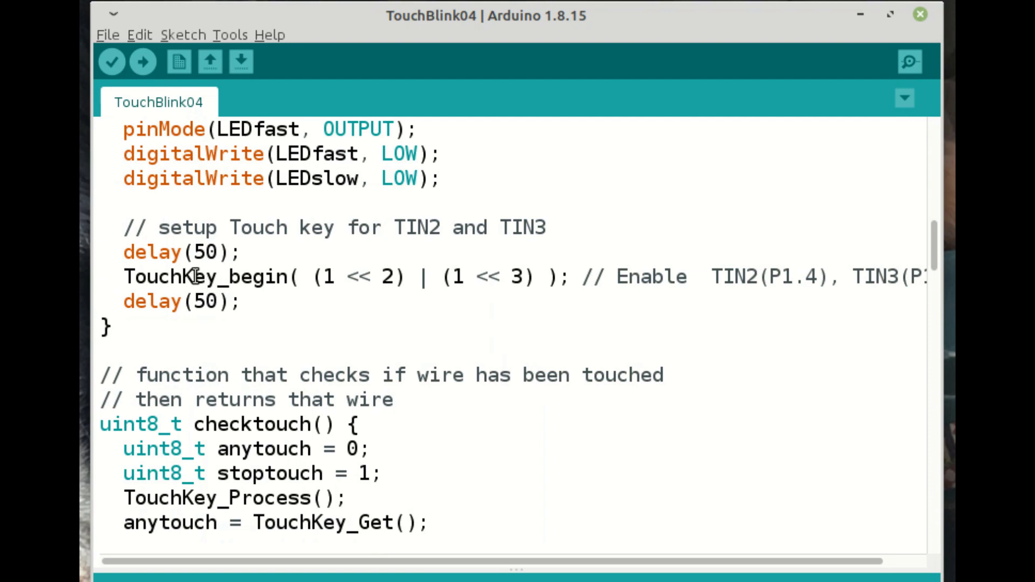
mouse_move(161, 192)
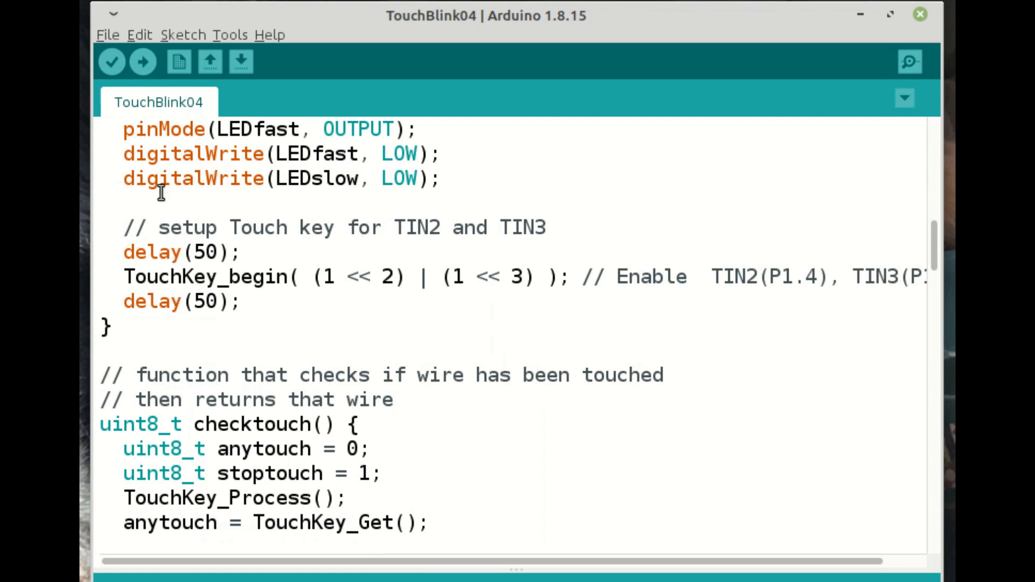
mouse_move(276, 274)
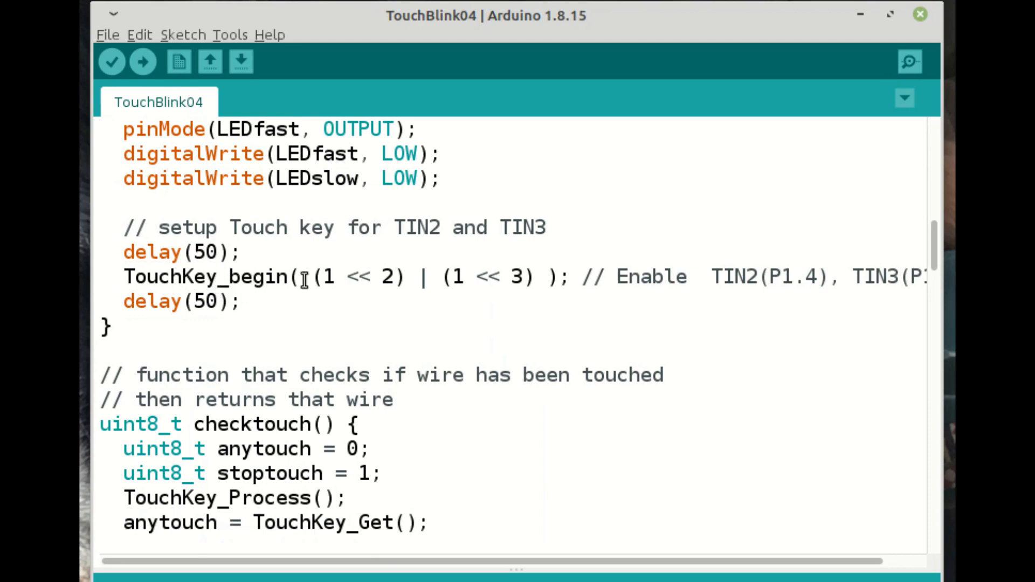
mouse_move(232, 275)
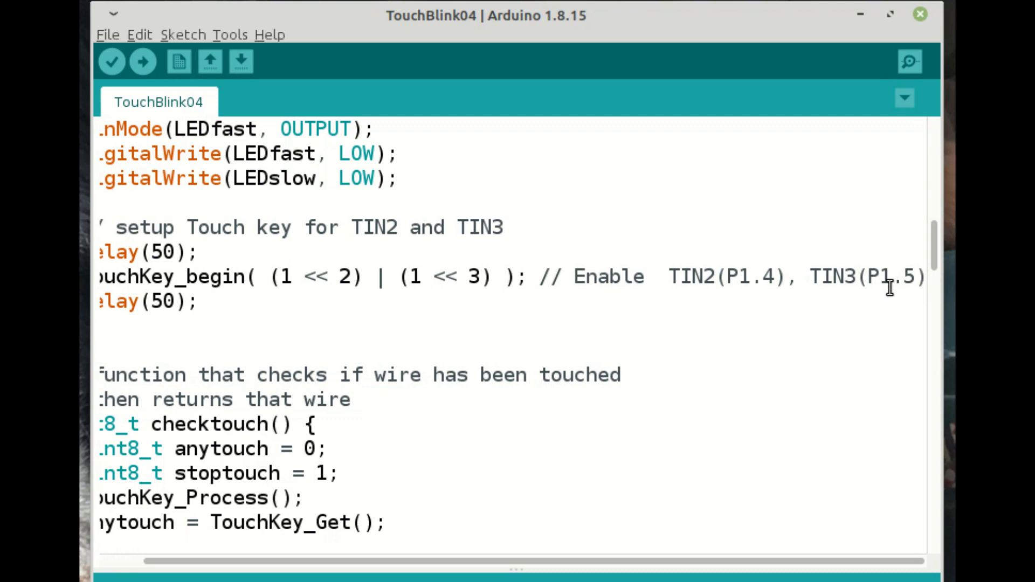
mouse_move(785, 543)
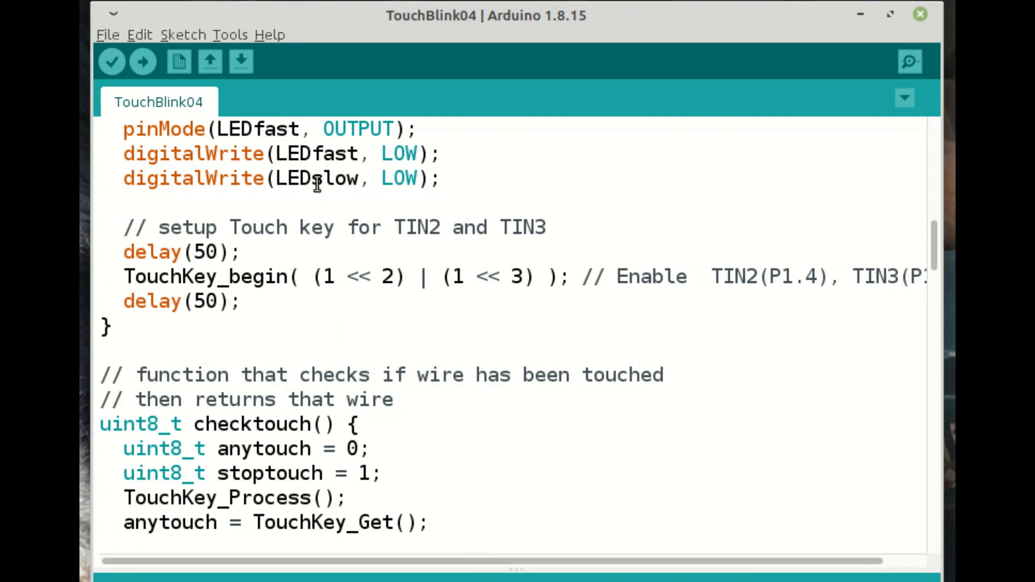
scroll(down, 3)
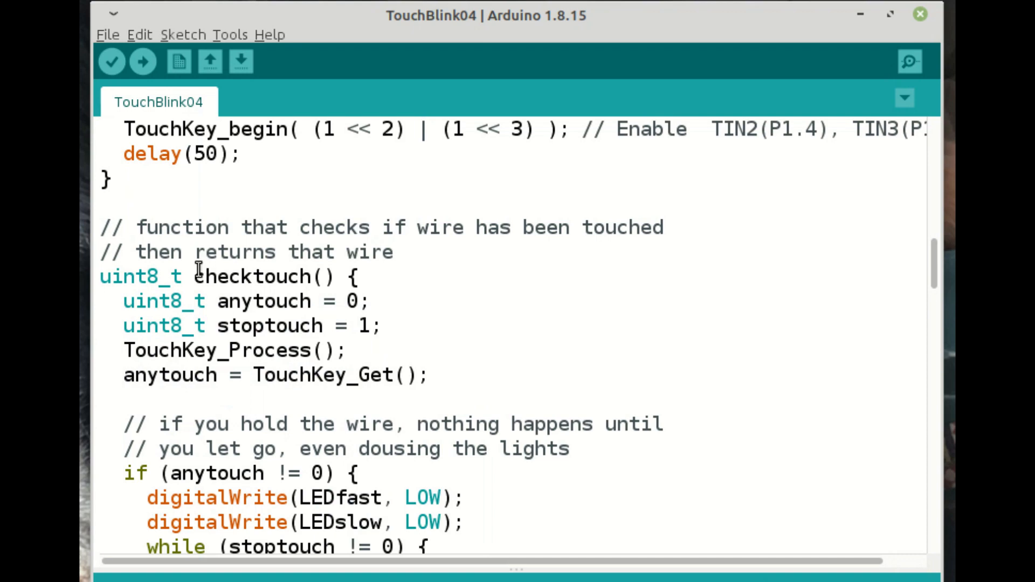
mouse_move(231, 275)
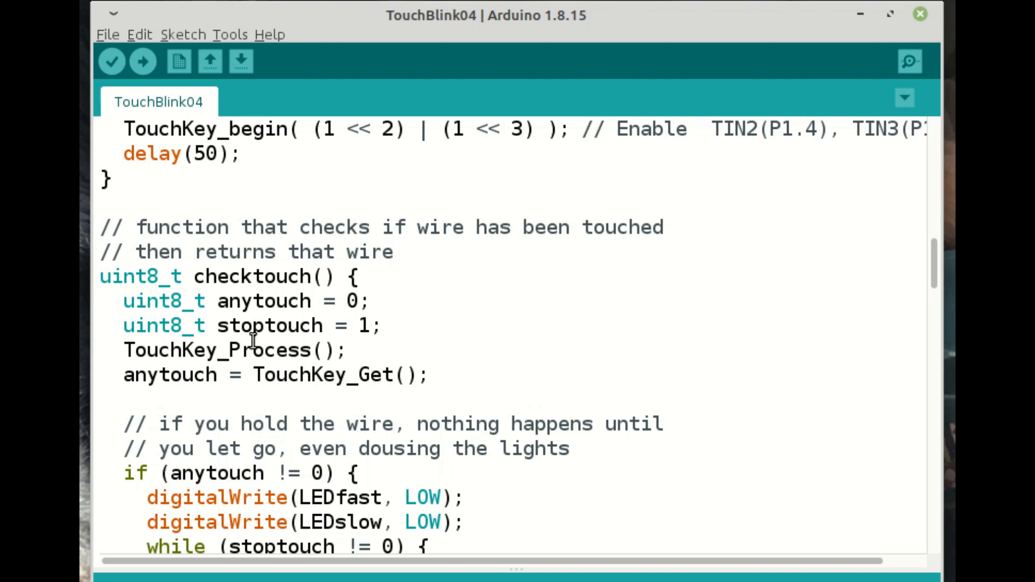
scroll(down, 3)
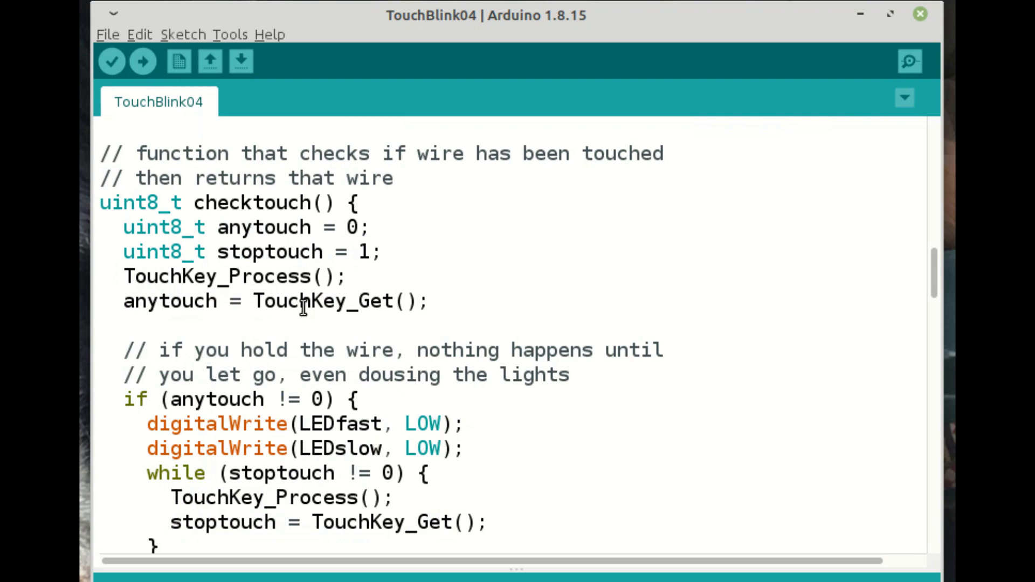
scroll(down, 3)
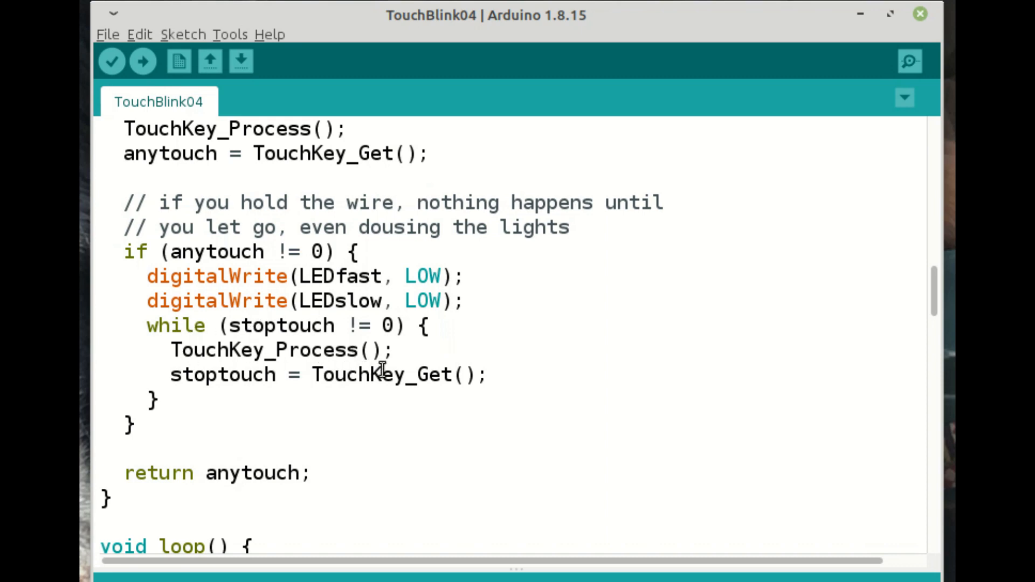
mouse_move(264, 379)
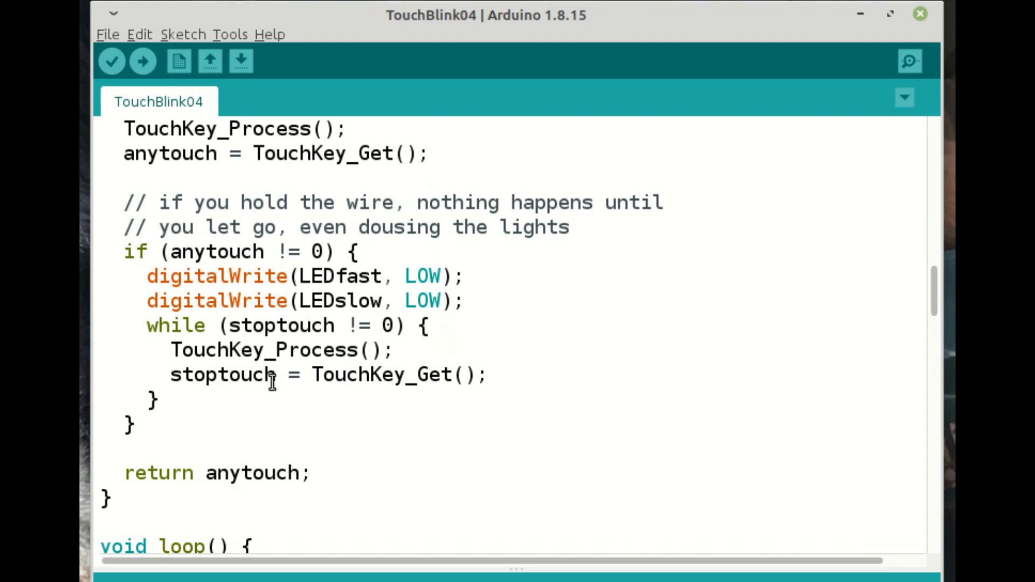
mouse_move(243, 473)
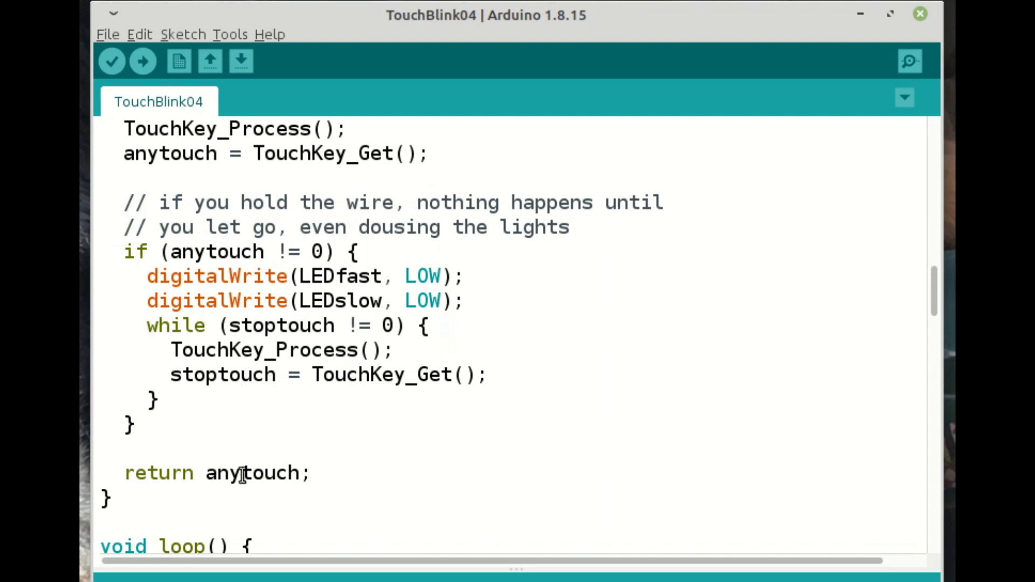
double_click(251, 473)
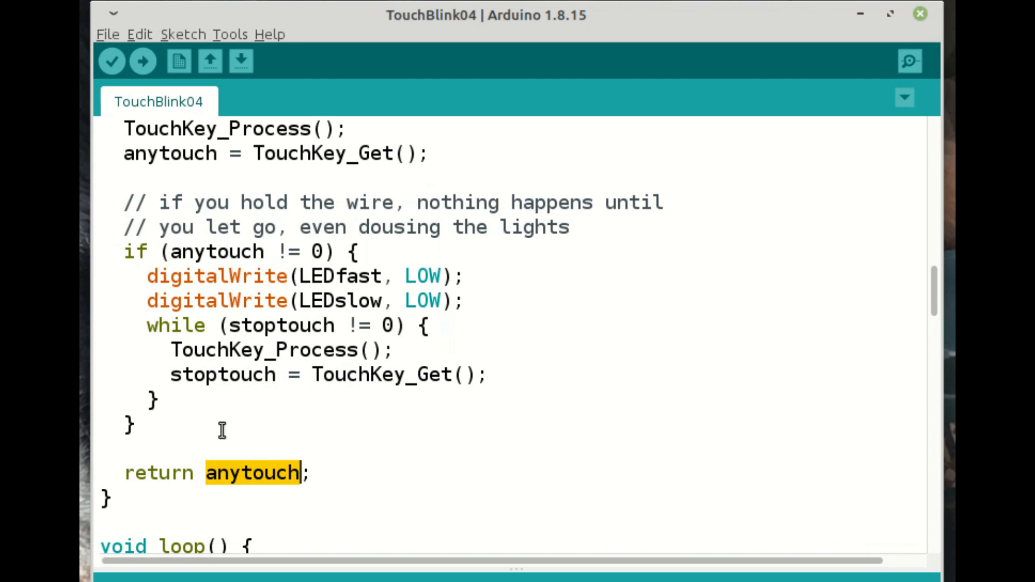
mouse_move(140, 338)
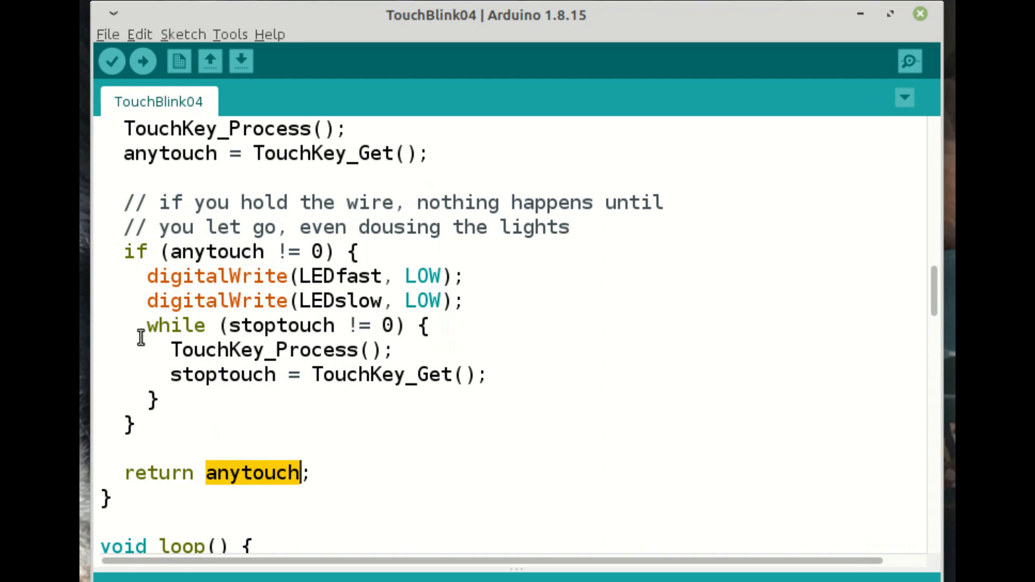
scroll(down, 3)
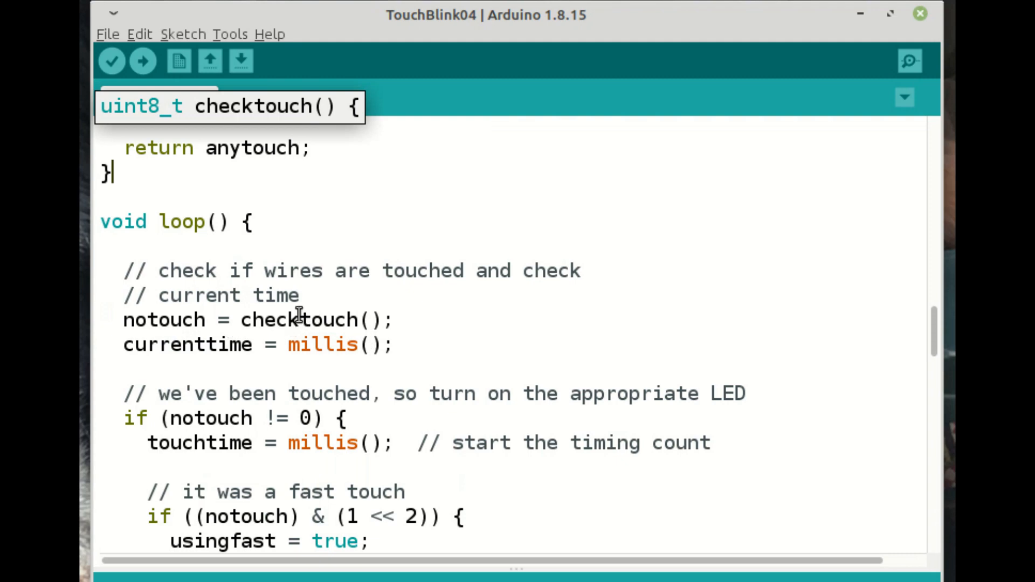
scroll(down, 3)
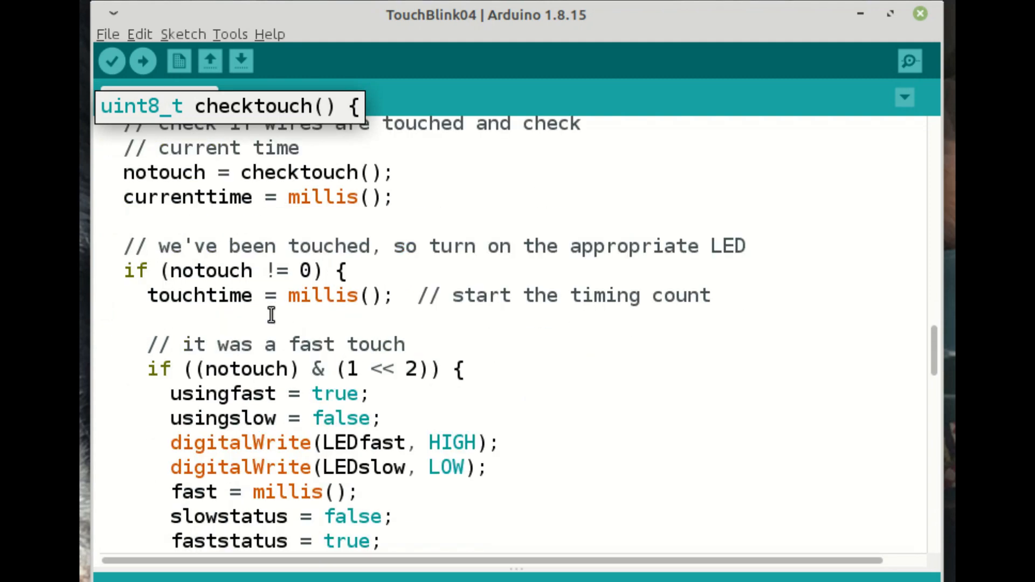
mouse_move(221, 270)
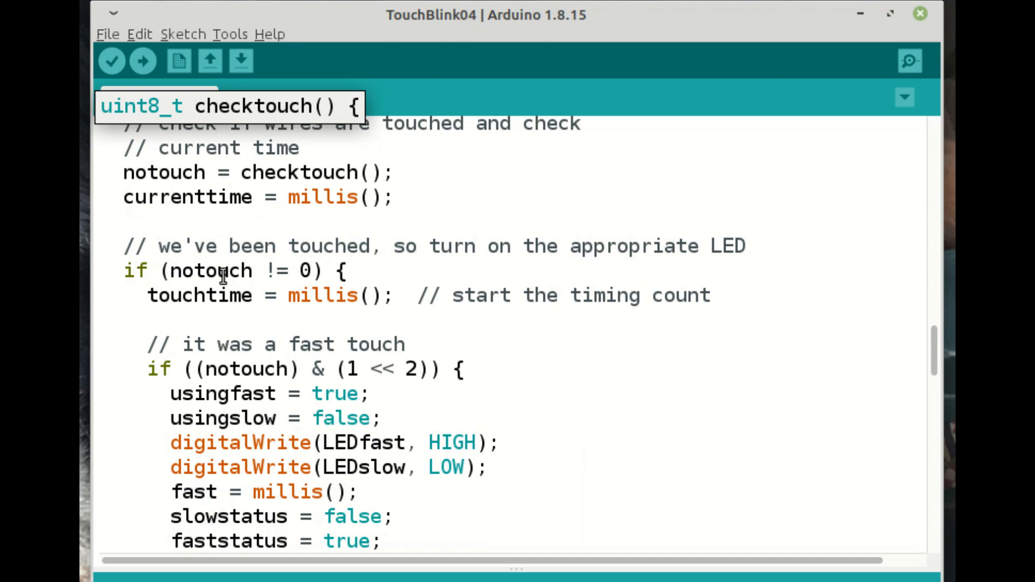
scroll(down, 3)
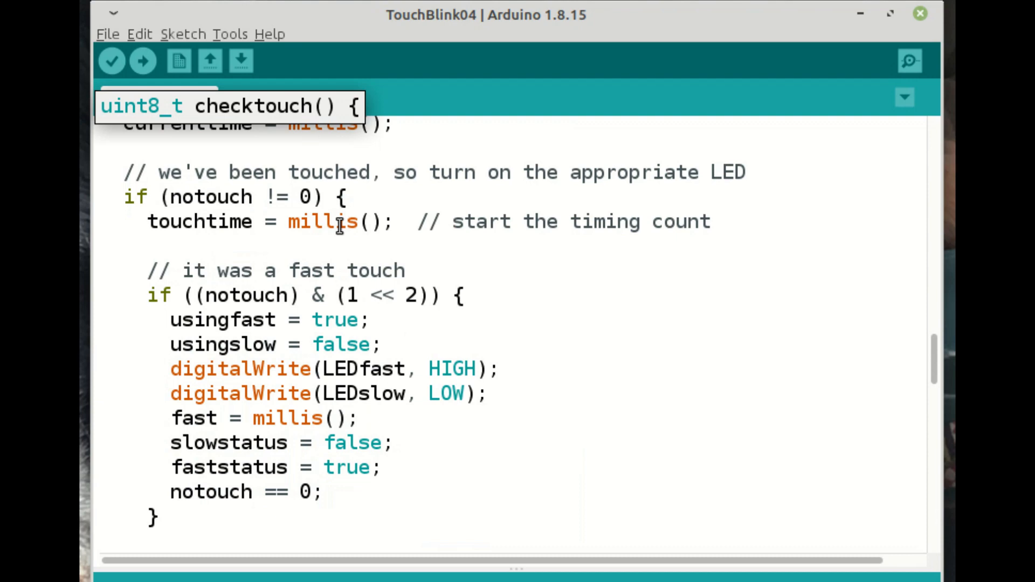
scroll(down, 3)
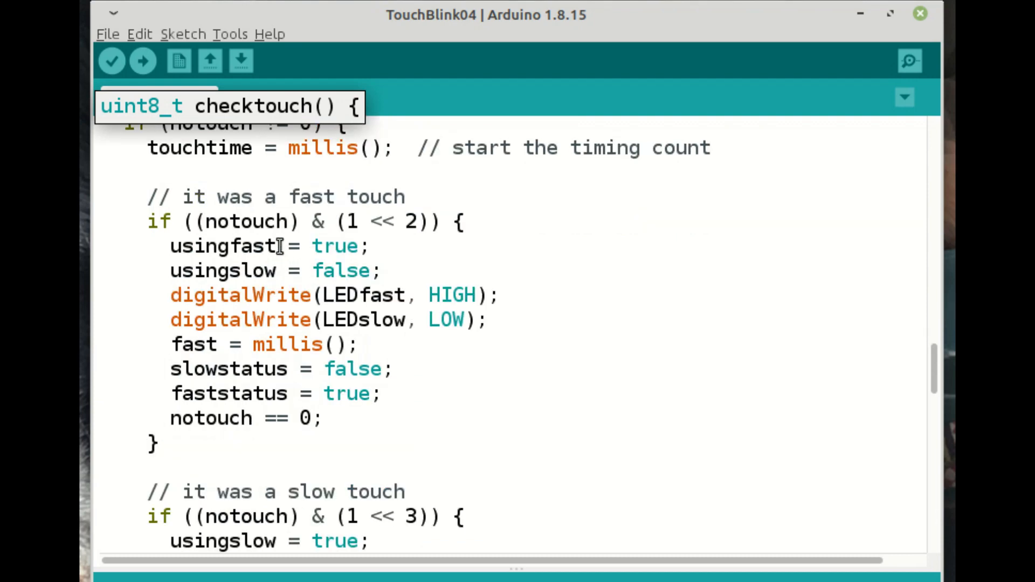
mouse_move(401, 224)
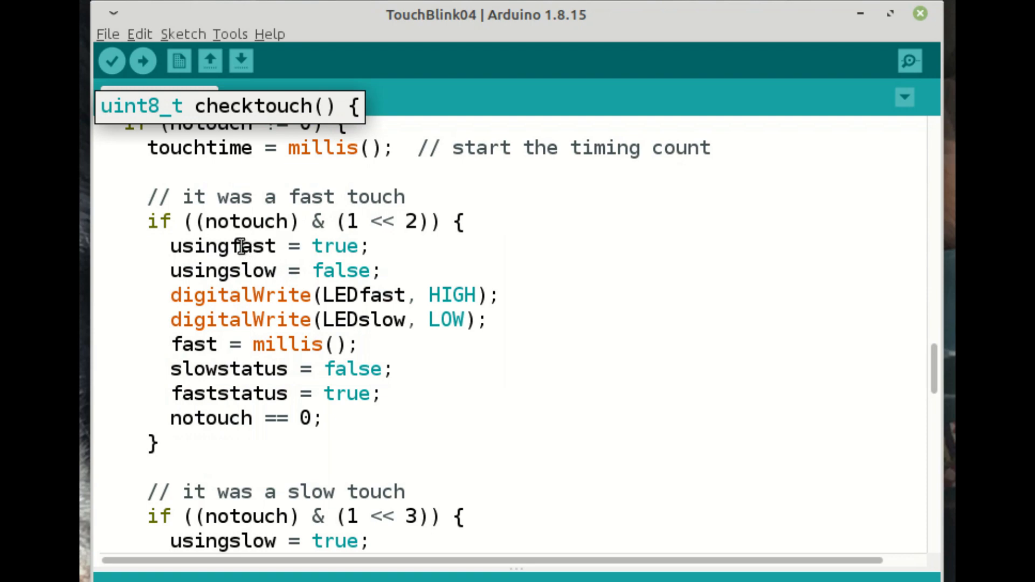
mouse_move(241, 270)
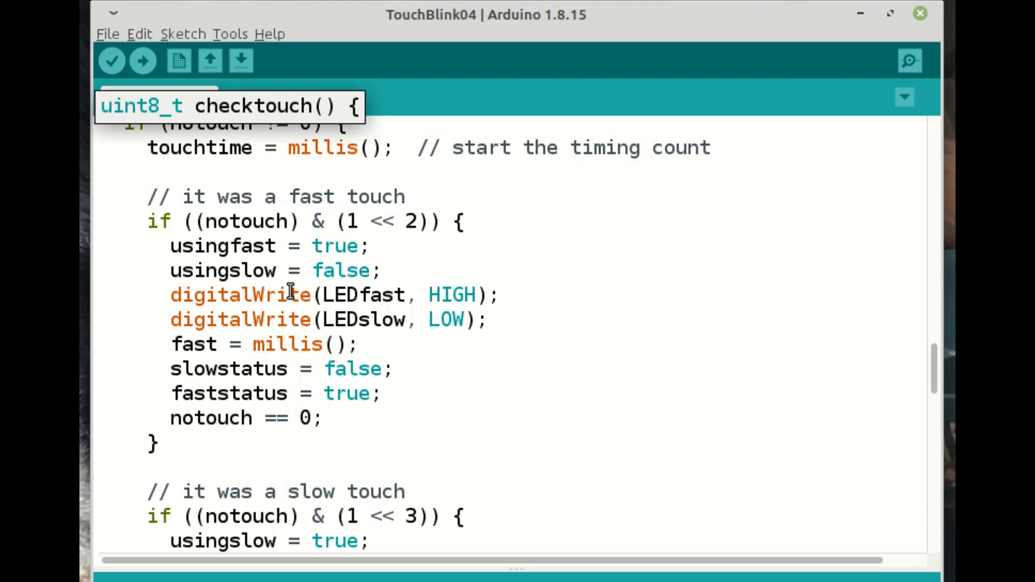
mouse_move(267, 324)
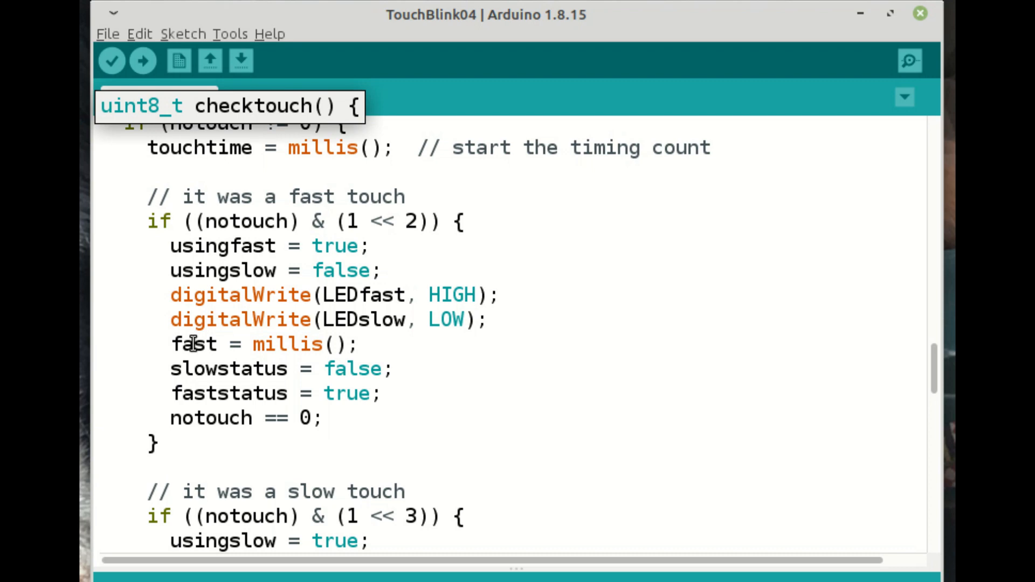
mouse_move(254, 368)
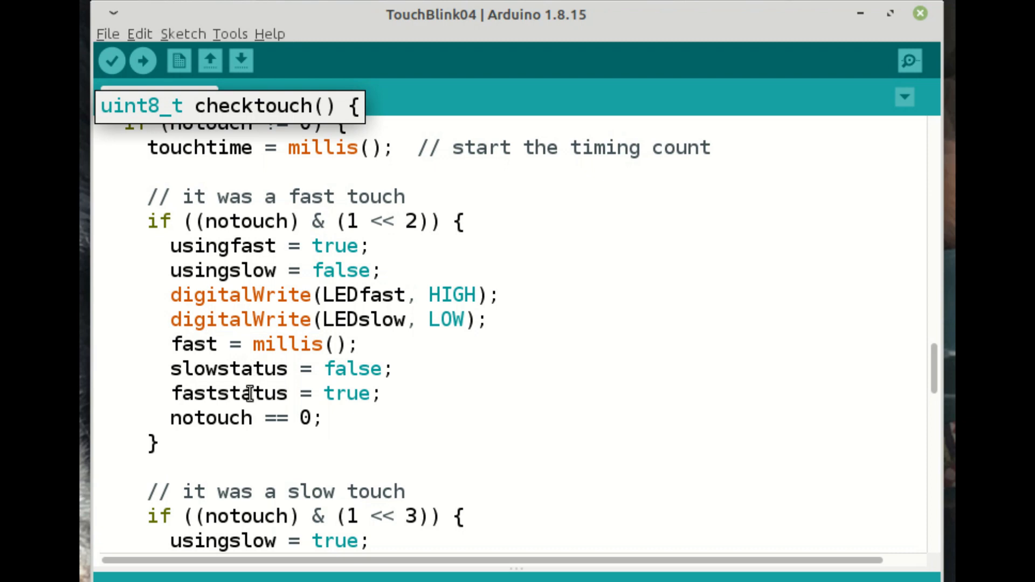
mouse_move(229, 423)
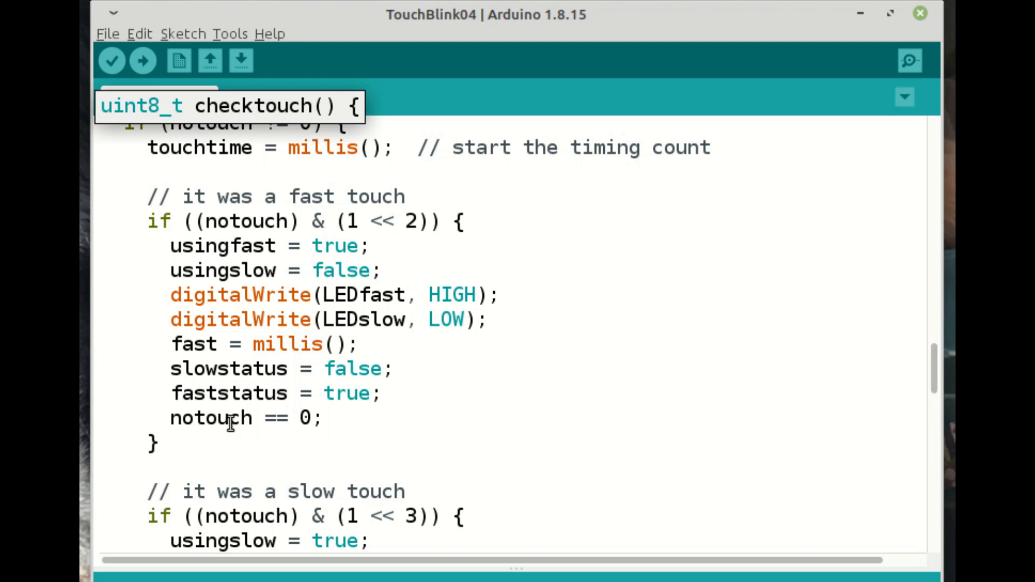
scroll(down, 3)
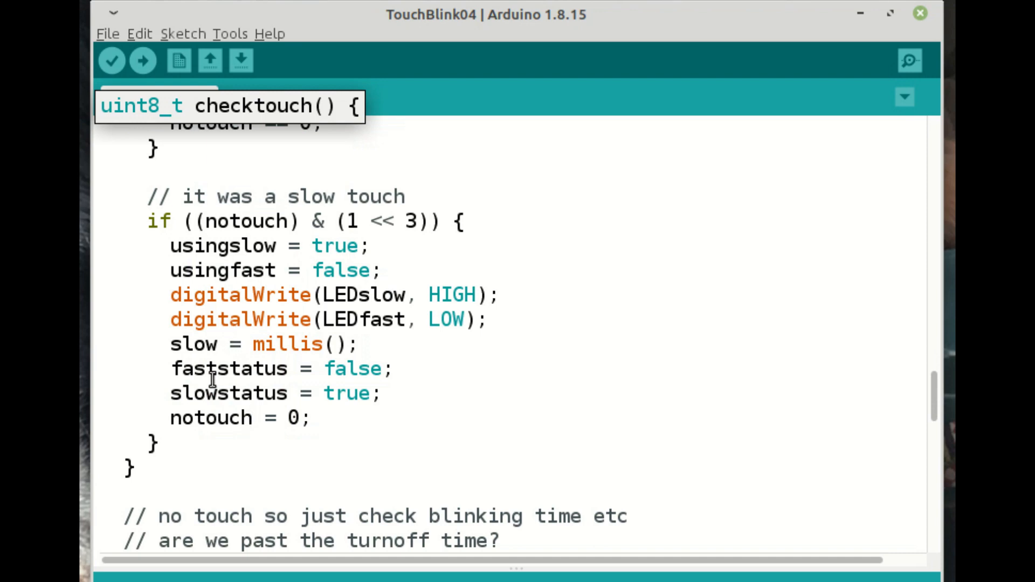
scroll(down, 3)
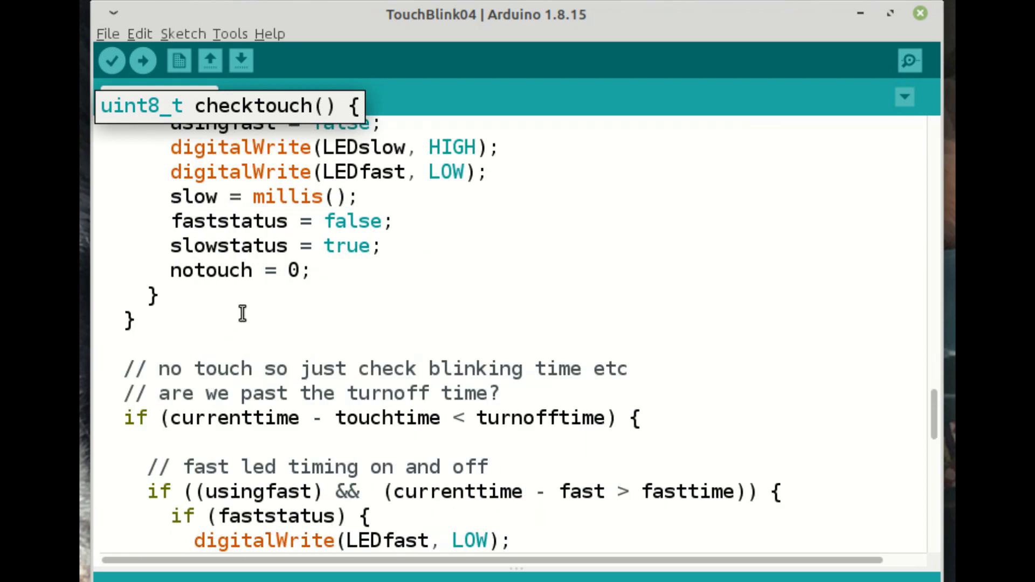
scroll(down, 3)
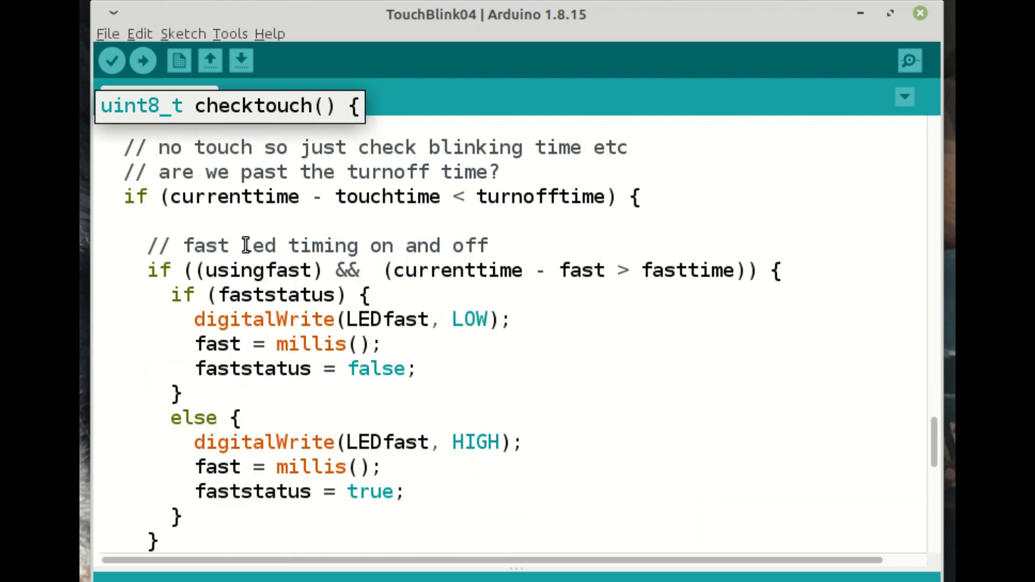
mouse_move(295, 196)
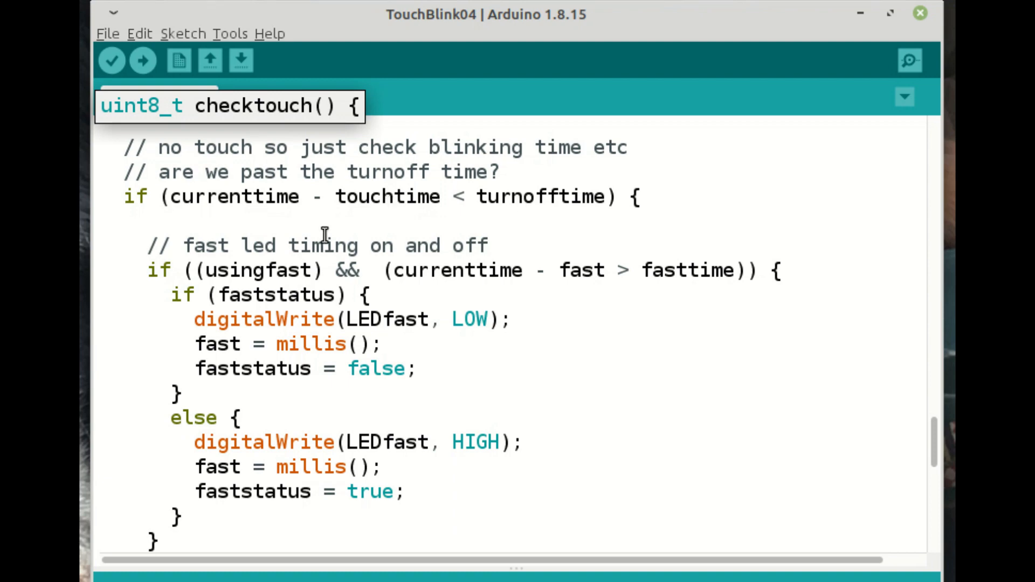
scroll(down, 3)
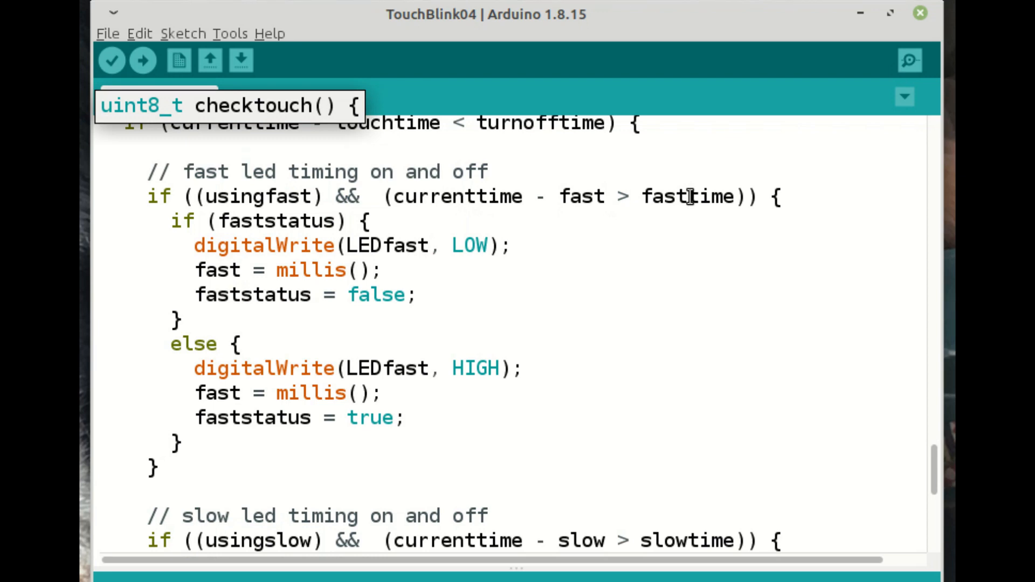
scroll(down, 3)
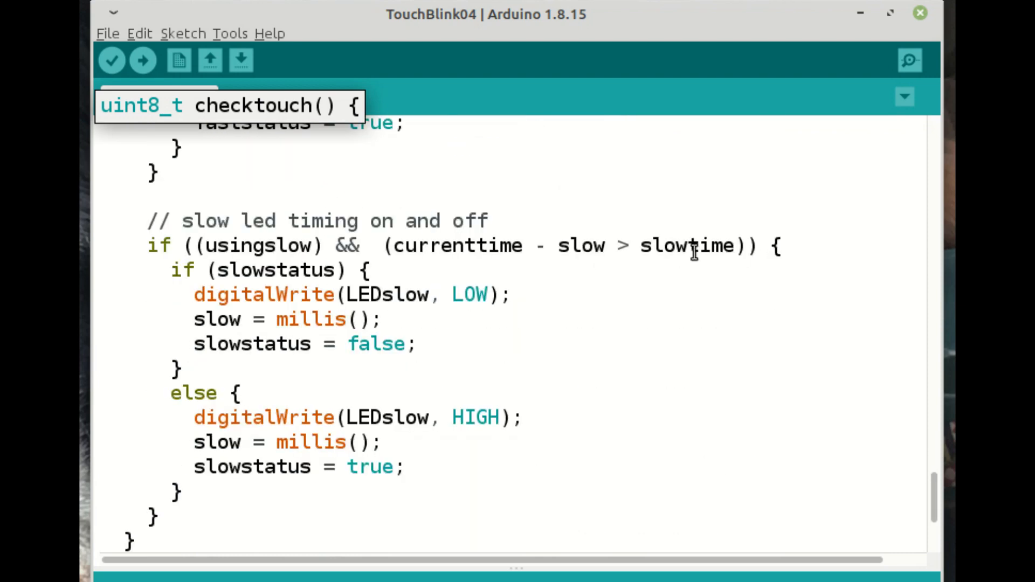
mouse_move(287, 270)
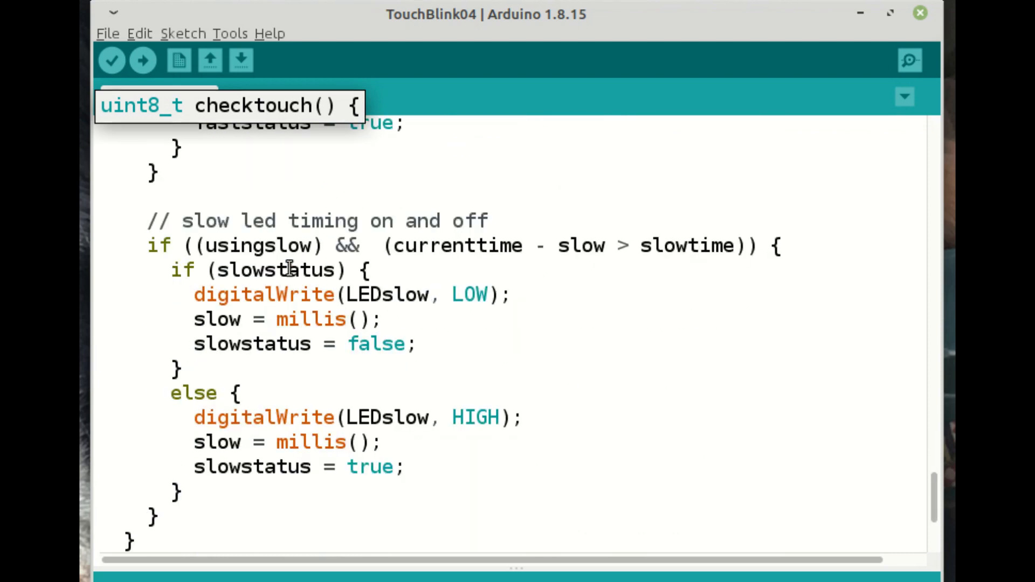
scroll(down, 3)
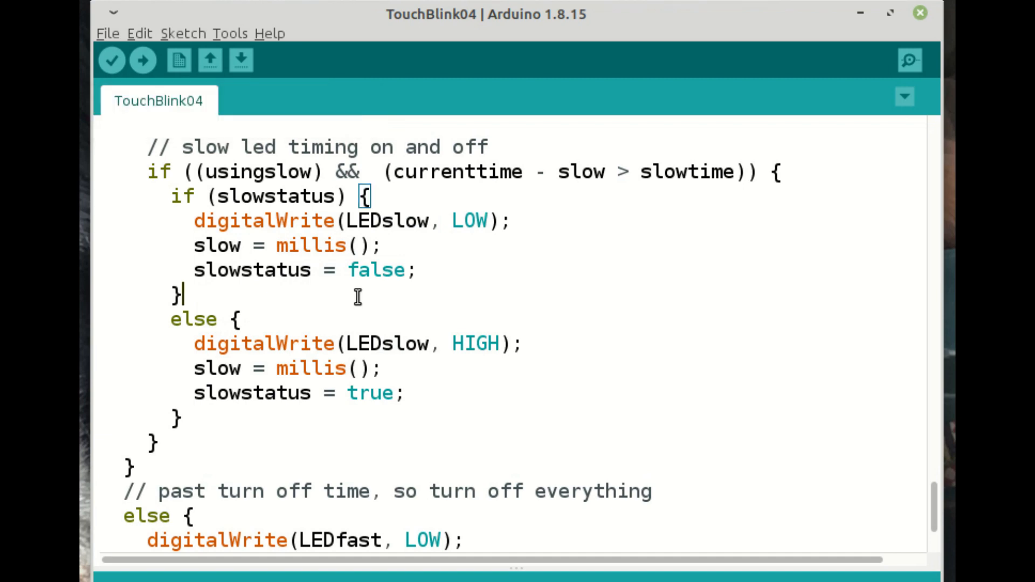
mouse_move(323, 270)
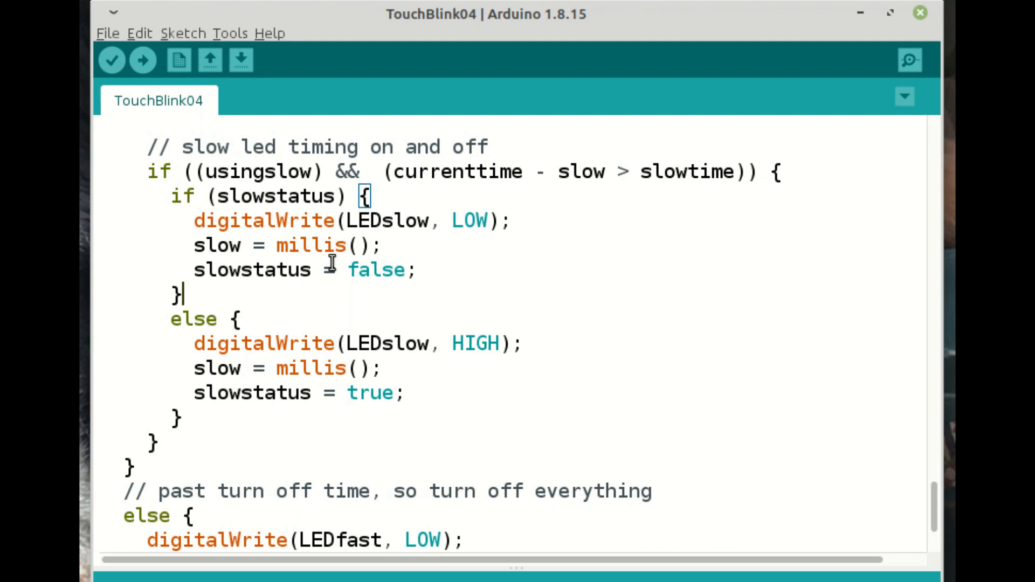
scroll(down, 3)
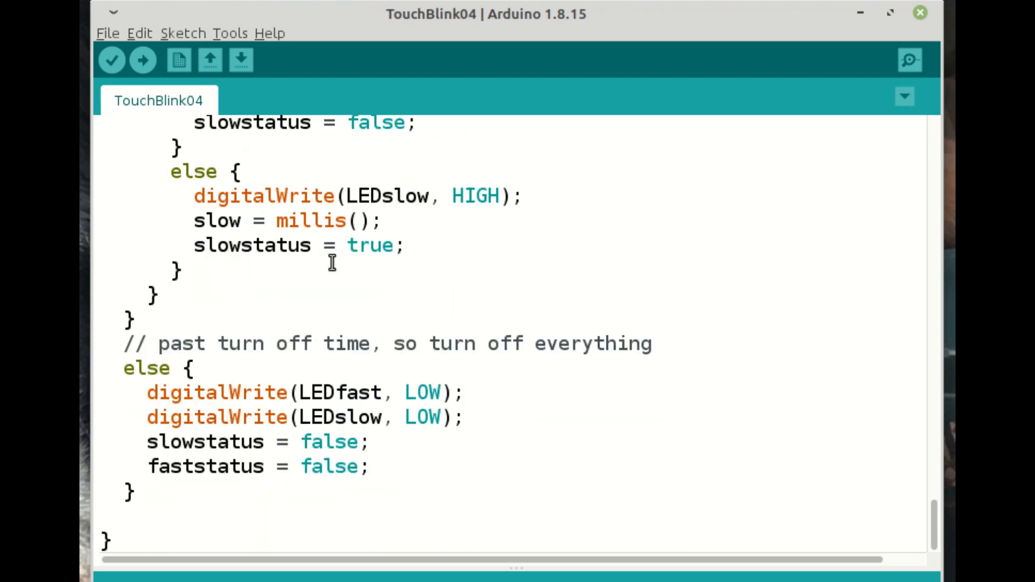
mouse_move(297, 348)
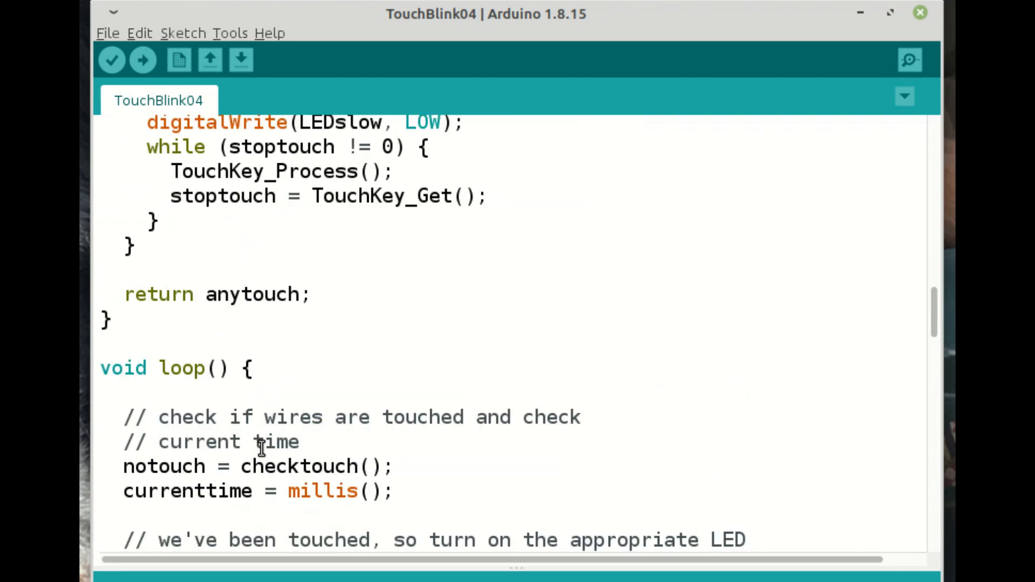
scroll(down, 3)
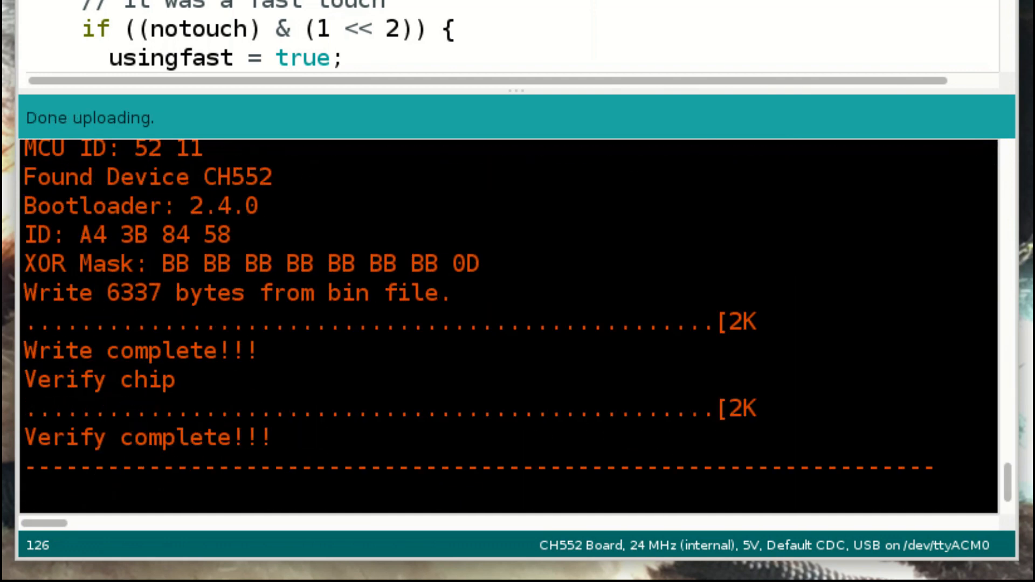
mouse_move(329, 332)
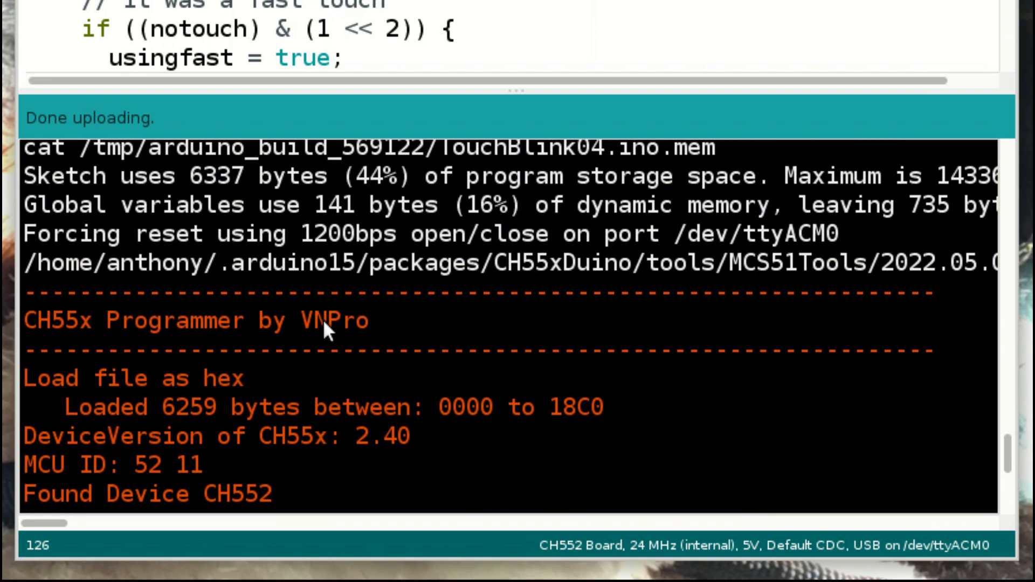
mouse_move(179, 432)
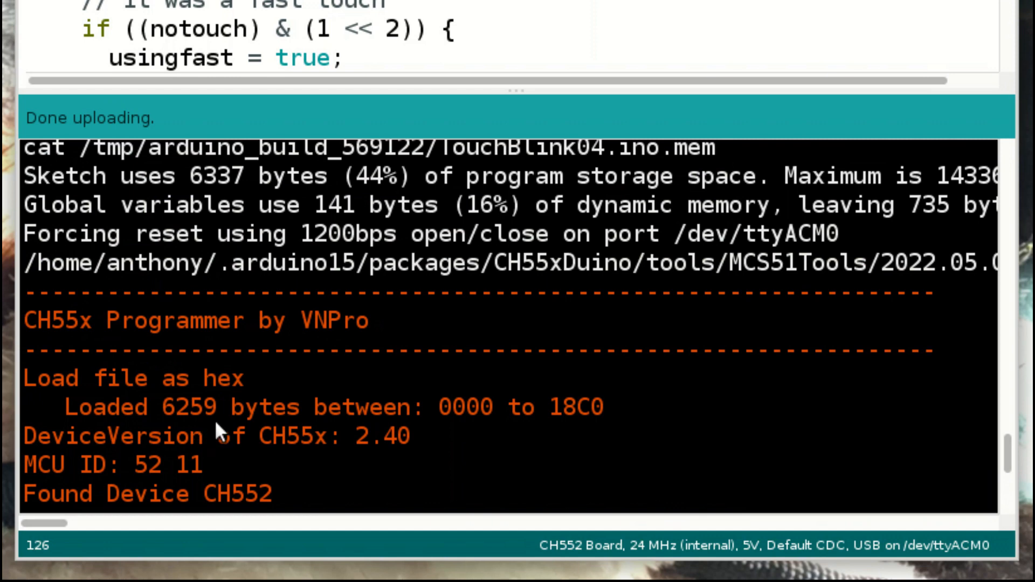
mouse_move(247, 375)
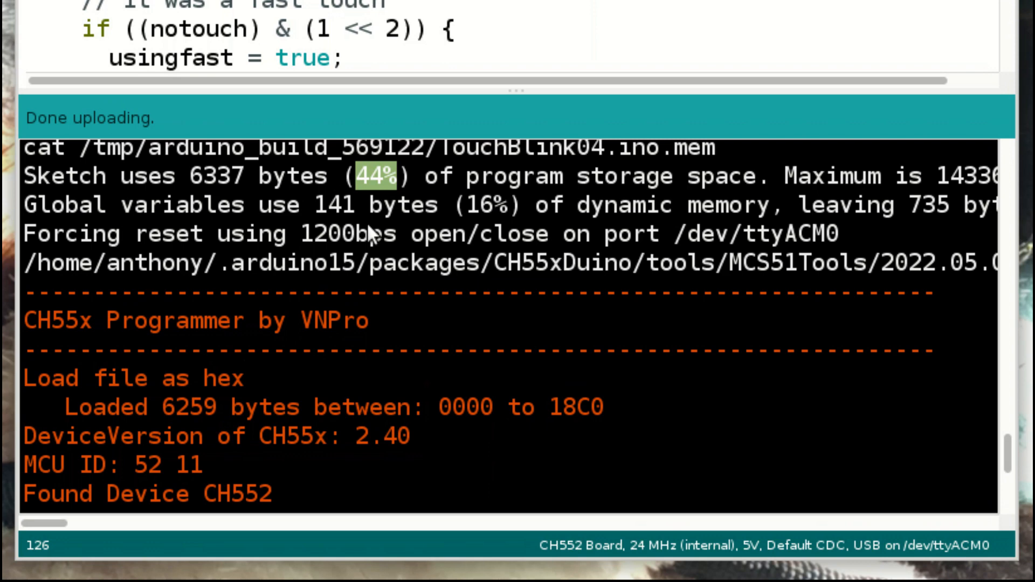
mouse_move(187, 314)
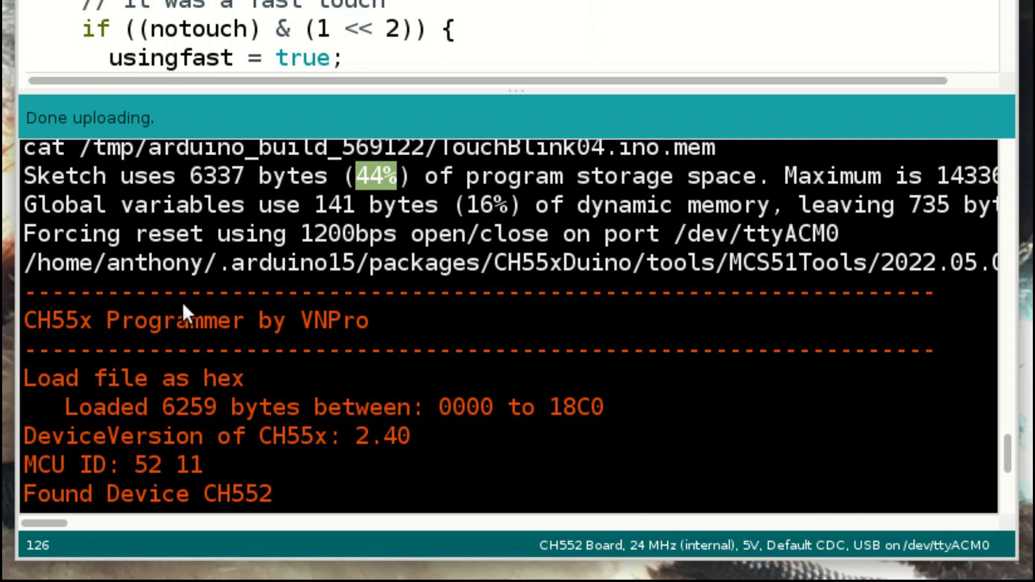